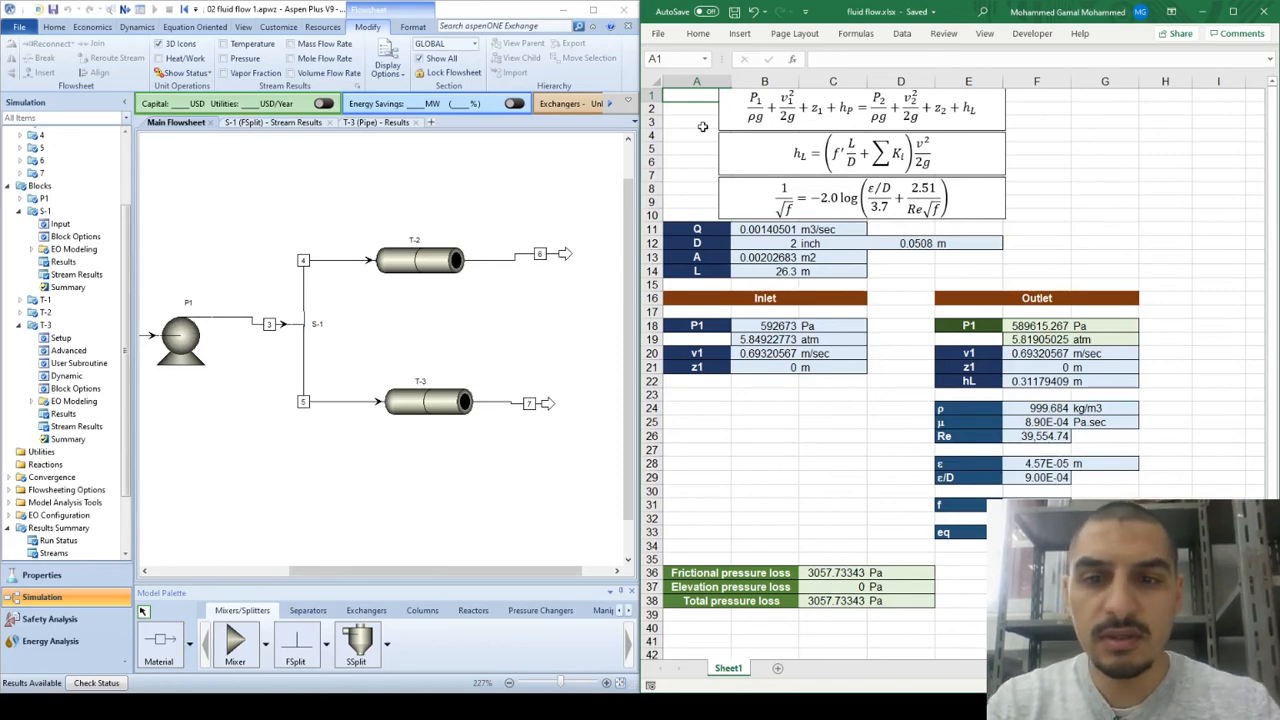
{"action": "mouse_move", "coordinate": [396, 324]}
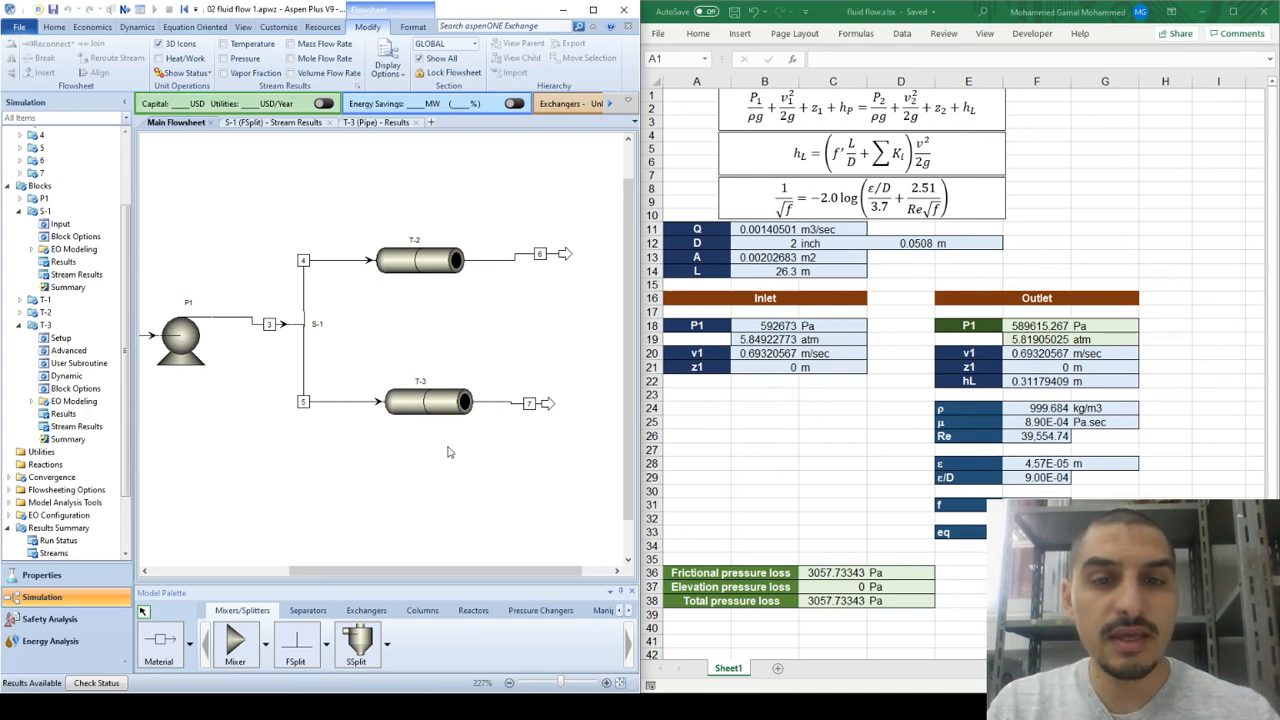
{"action": "mouse_move", "coordinate": [524, 216]}
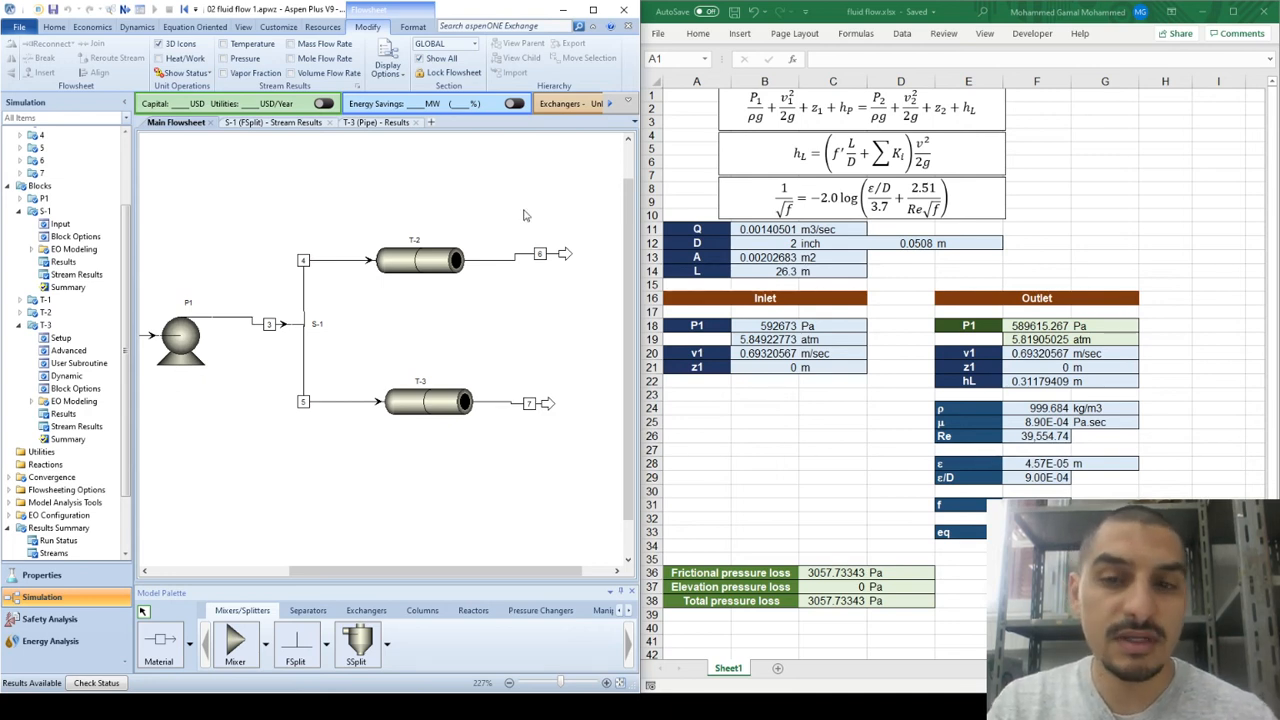
{"action": "mouse_move", "coordinate": [540, 444]}
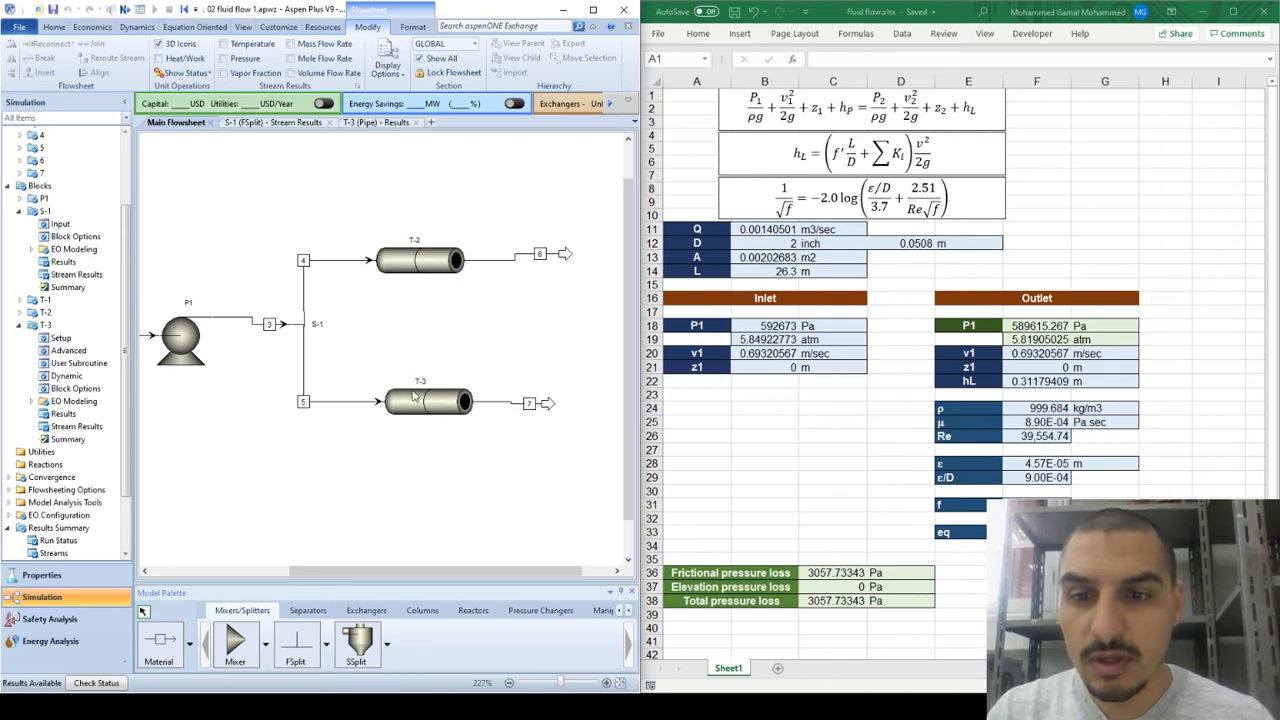
Step: Bring up the T-3 pipe's input form showing 26.3 m length, 2 in diameter, zero rise
{"action": "left_click", "coordinate": [428, 400]}
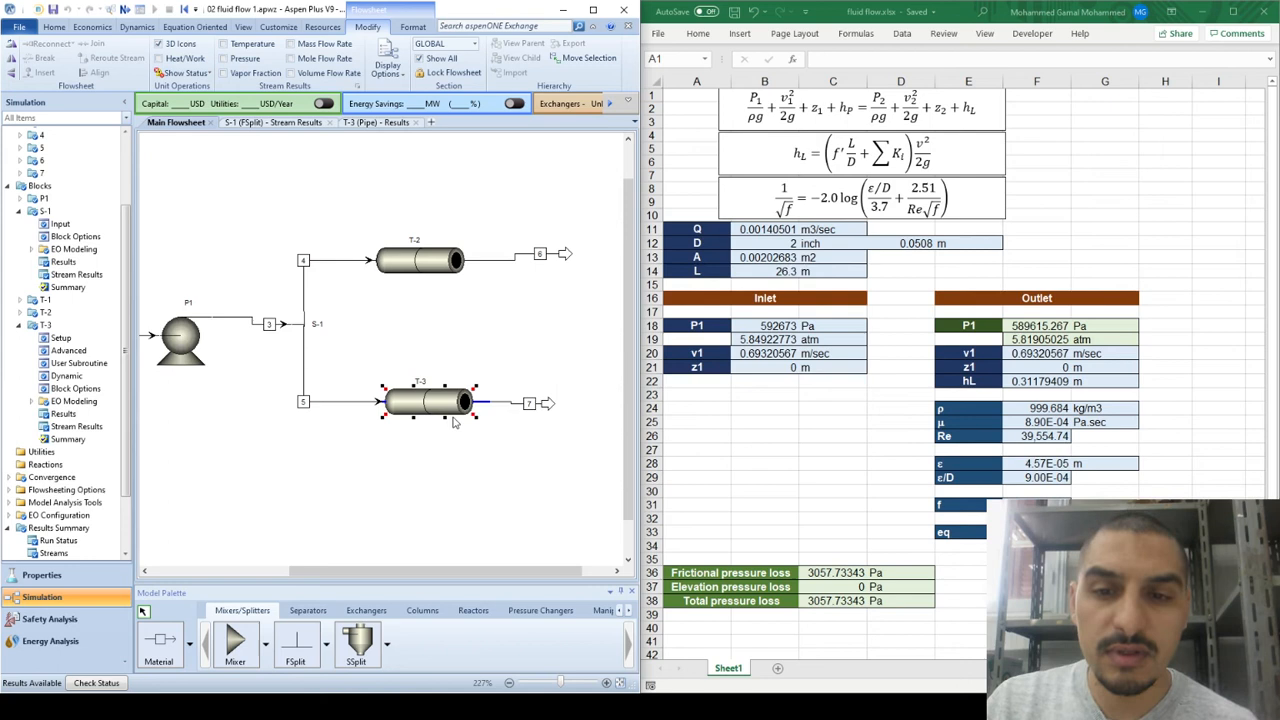
{"action": "mouse_move", "coordinate": [430, 404]}
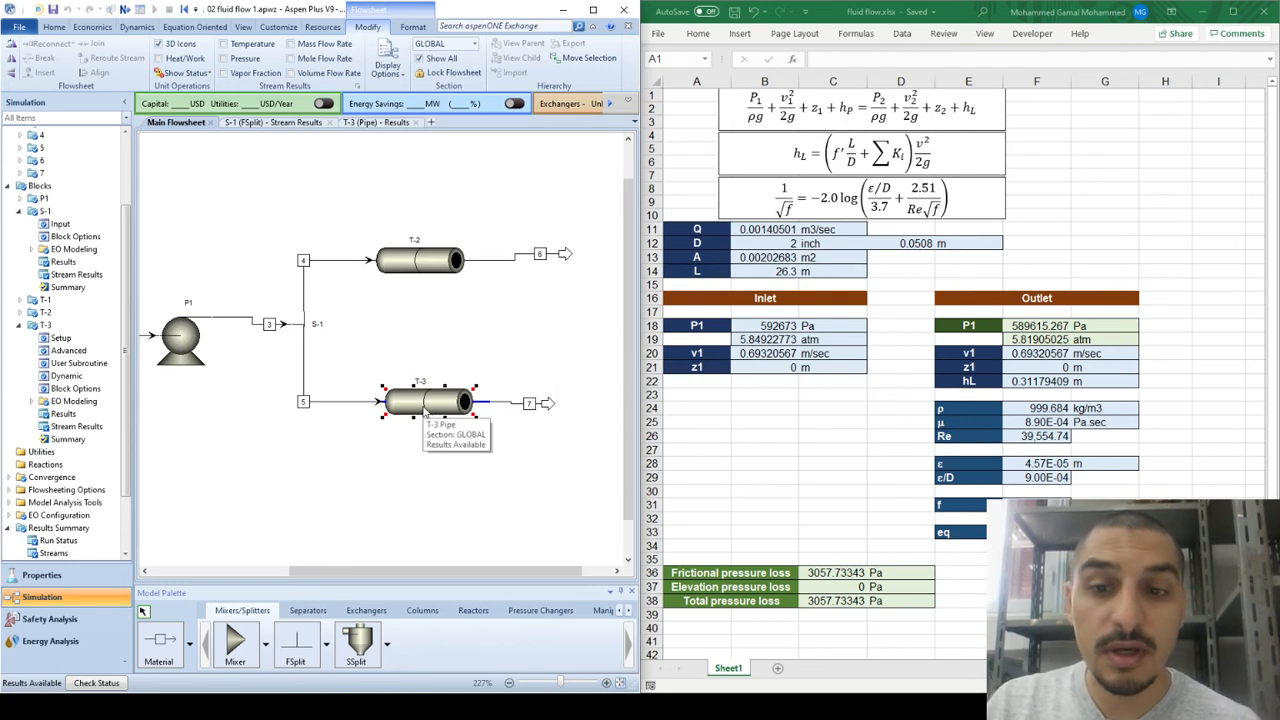
{"action": "double_click", "coordinate": [428, 400]}
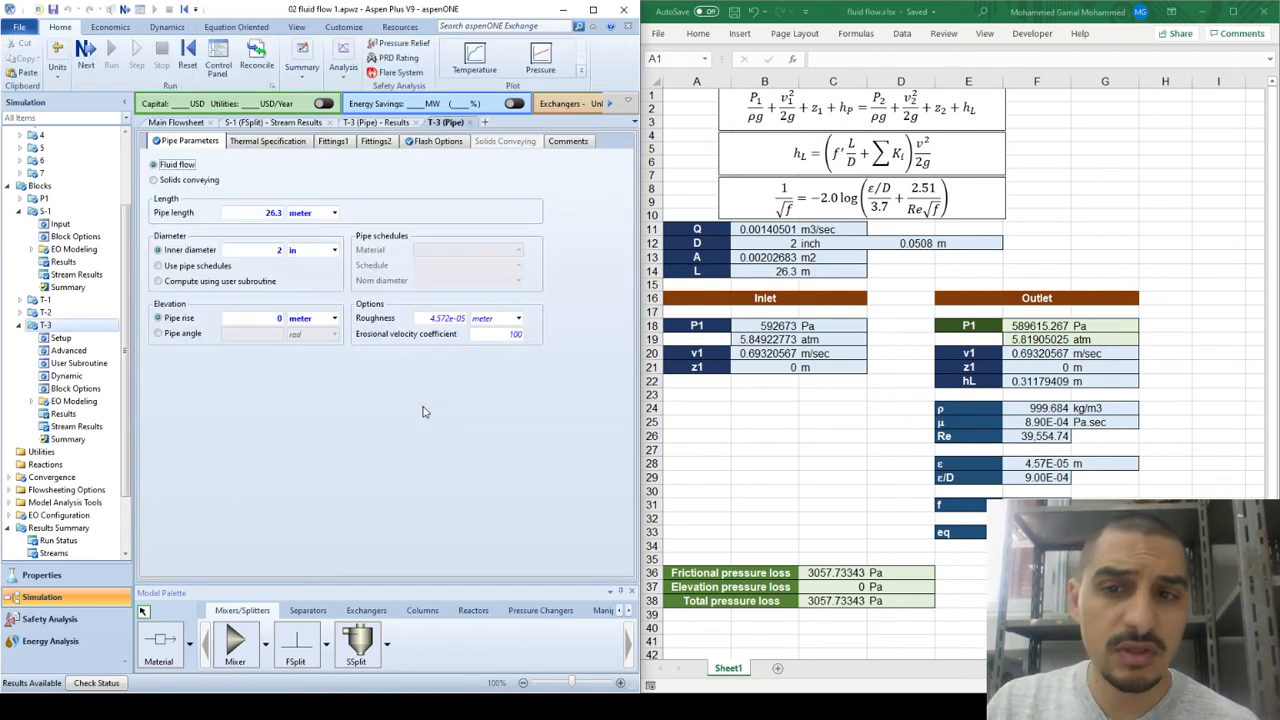
{"action": "mouse_move", "coordinate": [564, 328]}
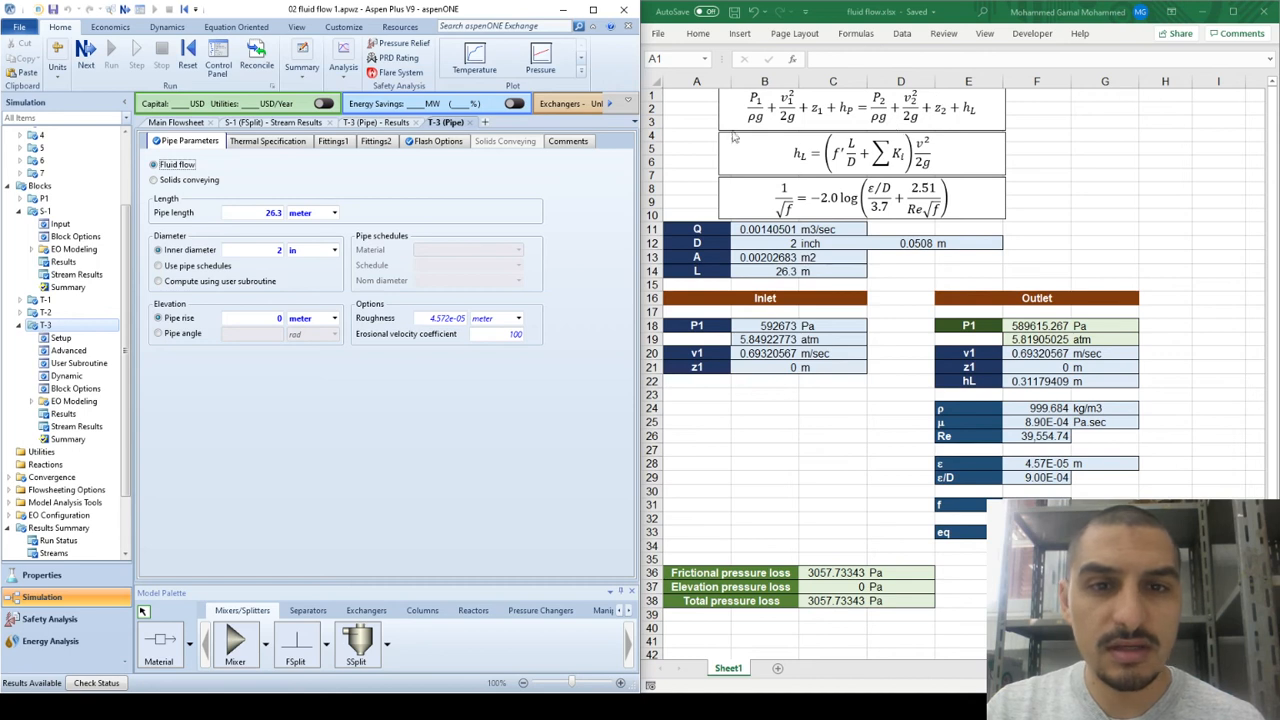
{"action": "mouse_move", "coordinate": [818, 126]}
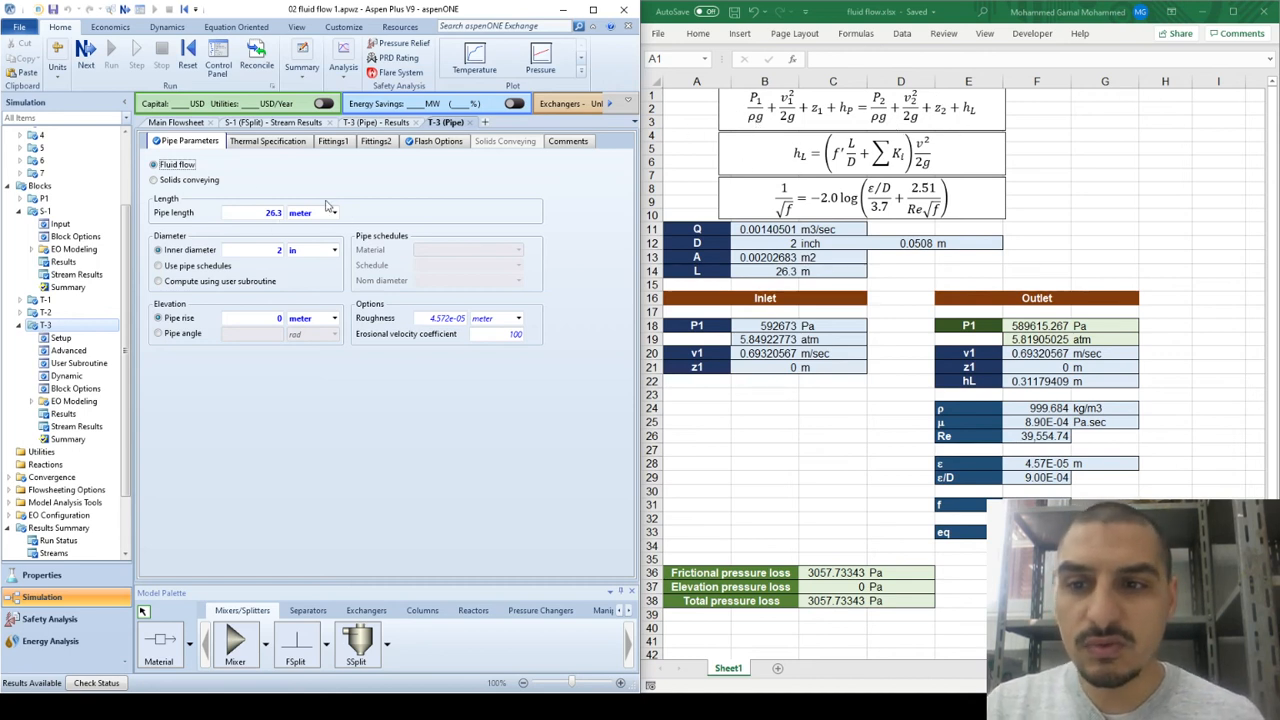
{"action": "mouse_move", "coordinate": [730, 130]}
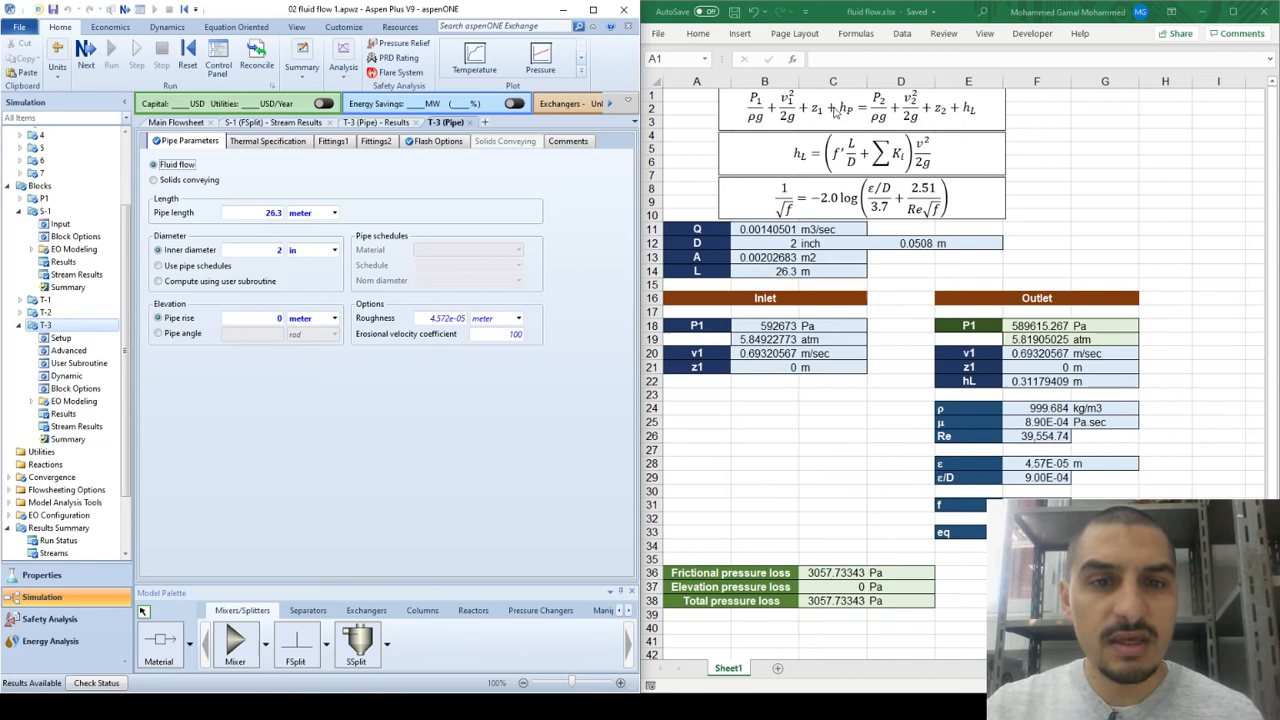
{"action": "mouse_move", "coordinate": [760, 120]}
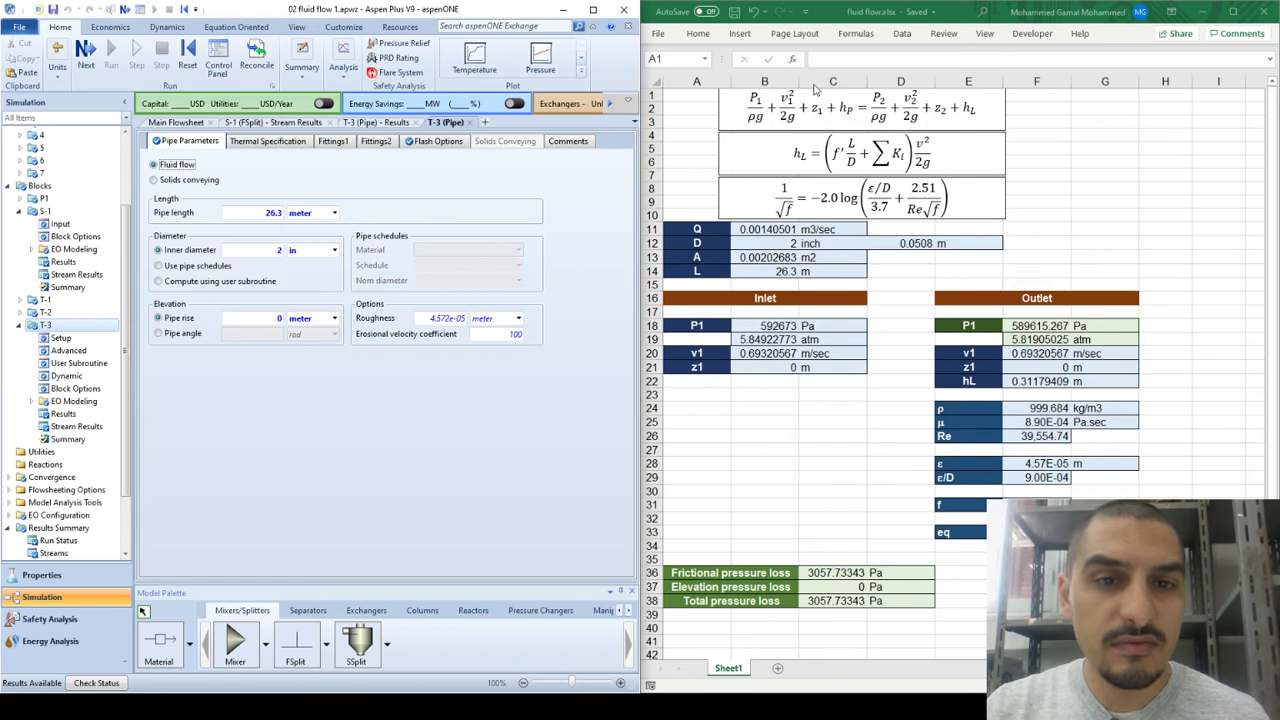
{"action": "mouse_move", "coordinate": [798, 118]}
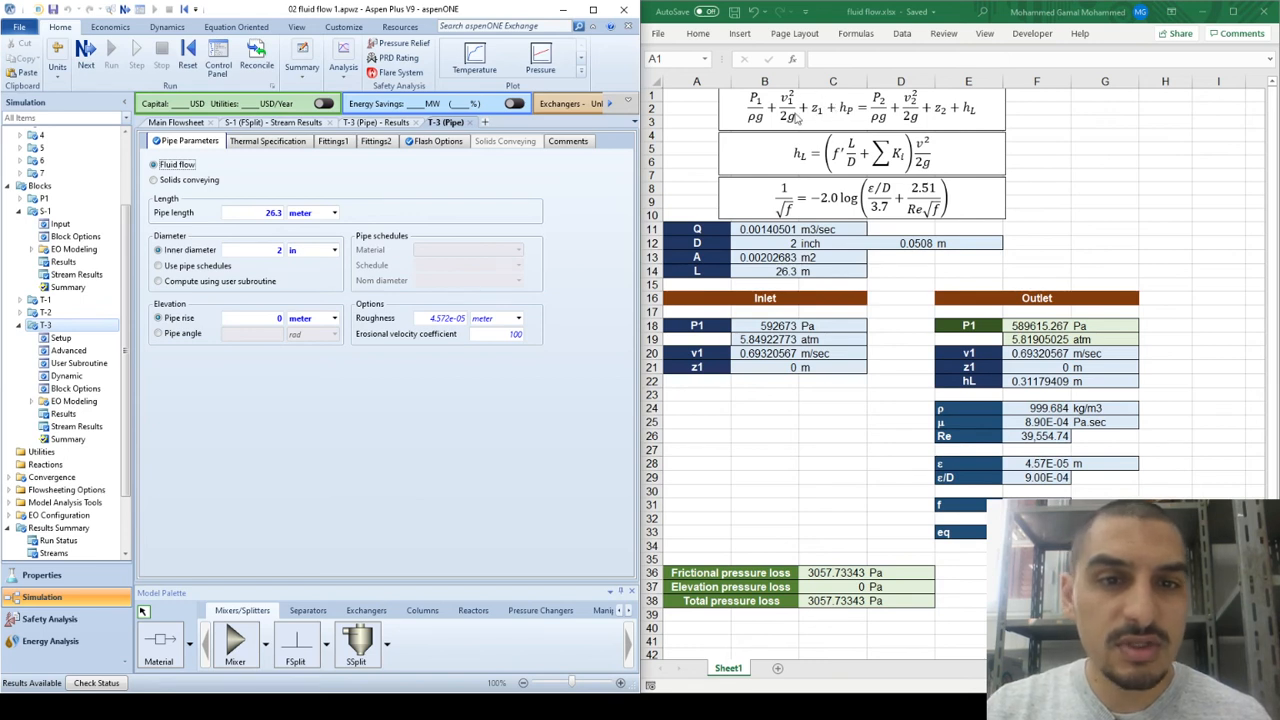
{"action": "mouse_move", "coordinate": [840, 130]}
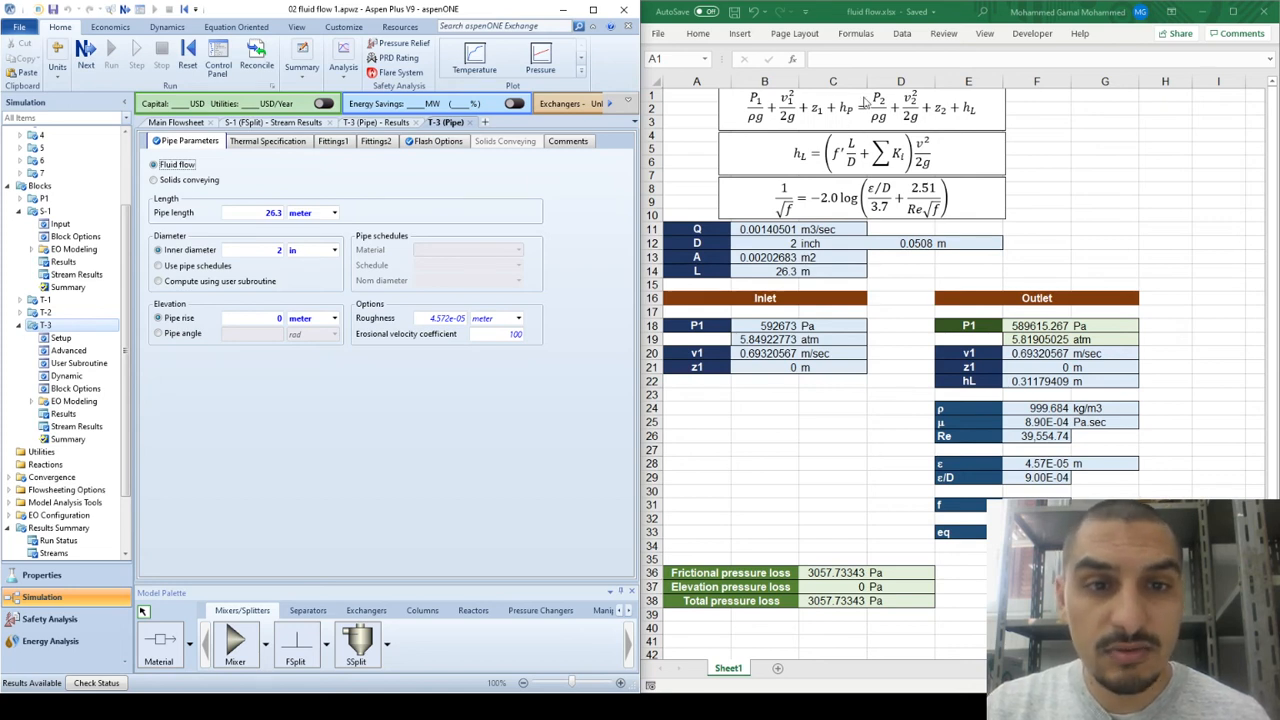
{"action": "mouse_move", "coordinate": [932, 128]}
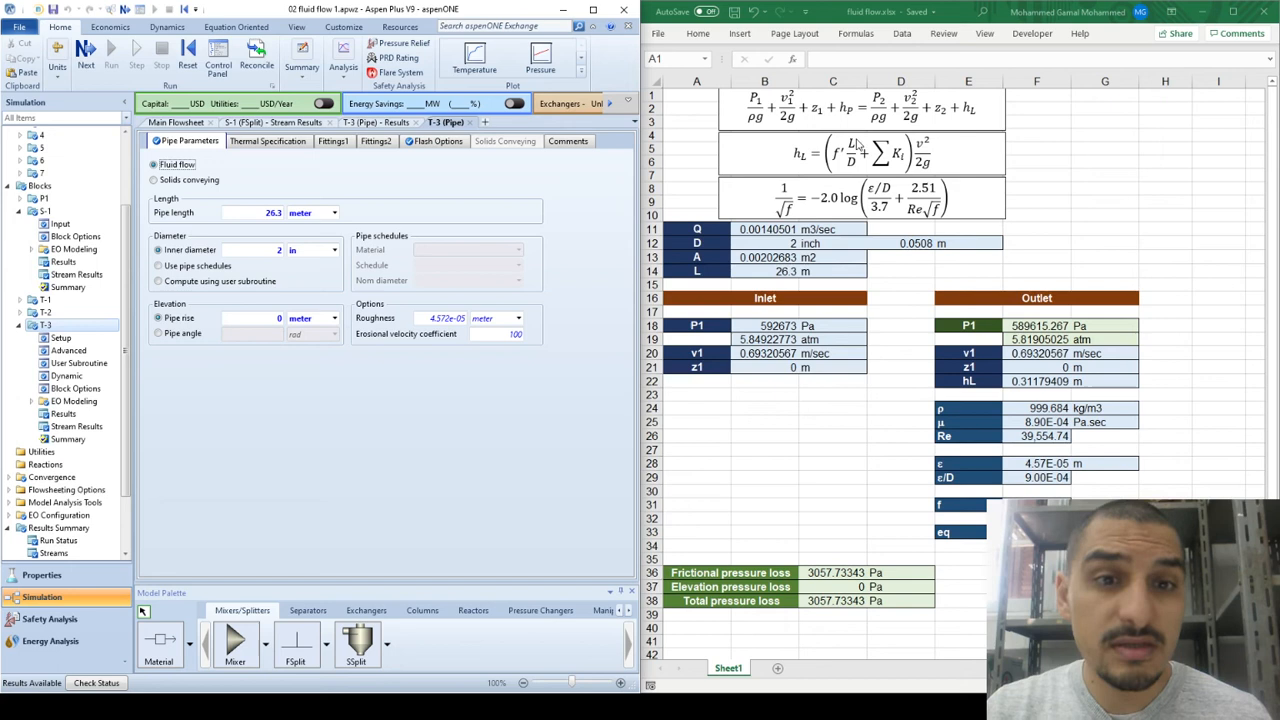
{"action": "mouse_move", "coordinate": [836, 160]}
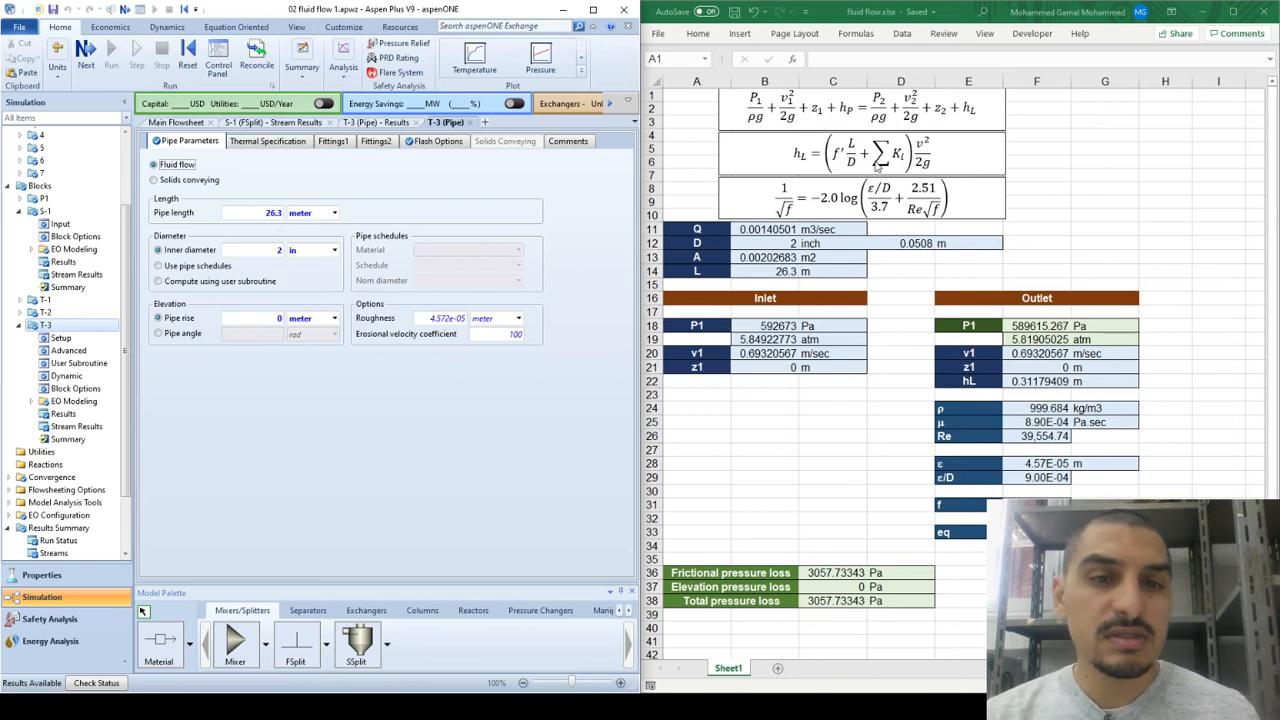
{"action": "mouse_move", "coordinate": [896, 138]}
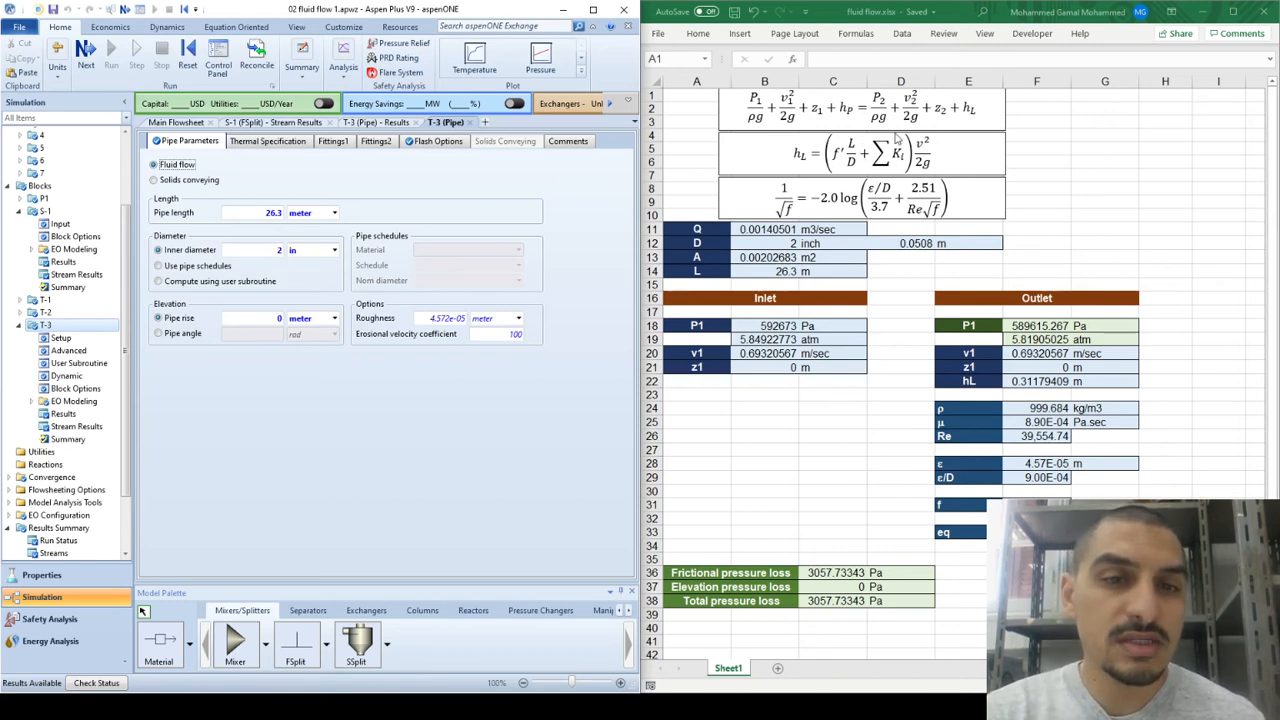
{"action": "mouse_move", "coordinate": [898, 142]}
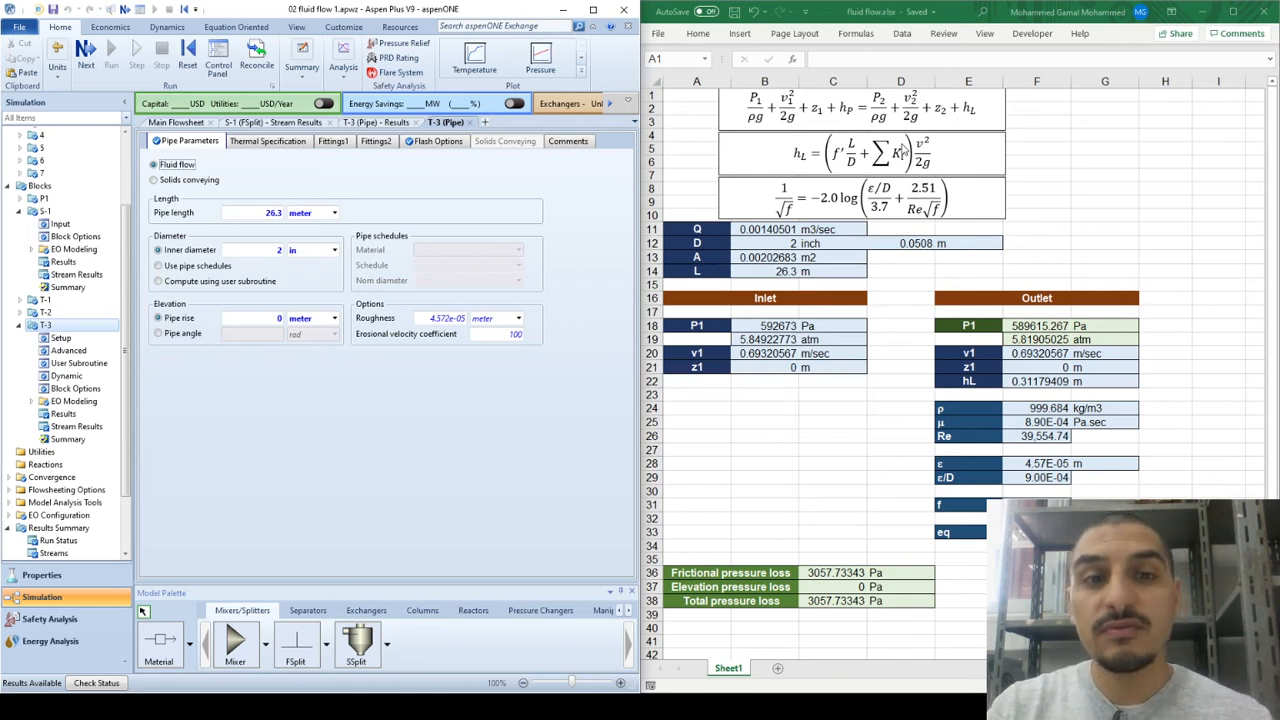
{"action": "mouse_move", "coordinate": [896, 148]}
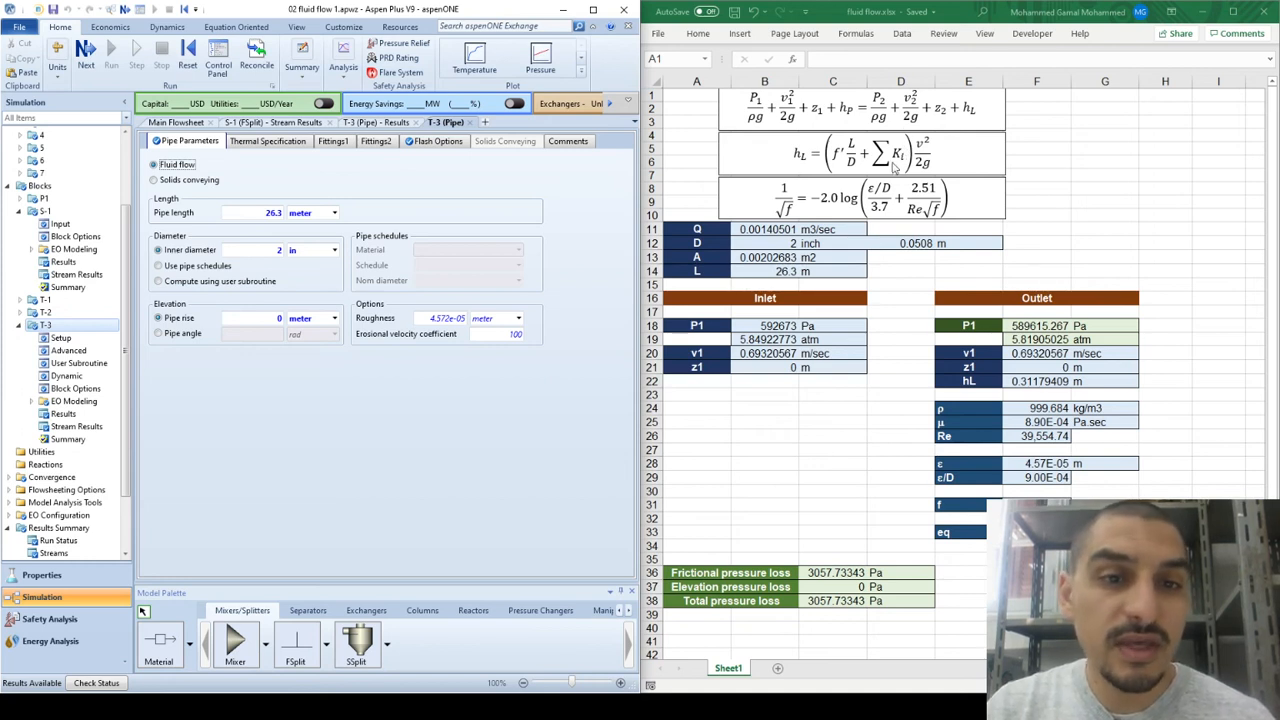
{"action": "mouse_move", "coordinate": [924, 164]}
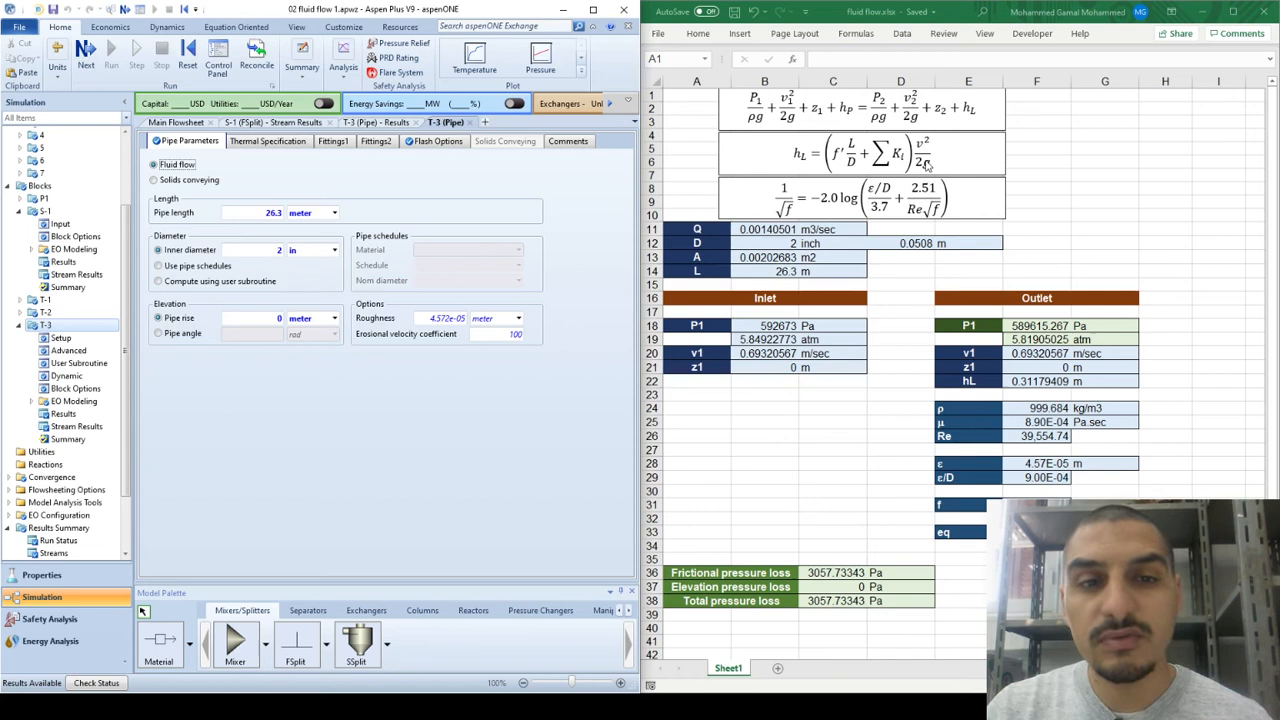
{"action": "mouse_move", "coordinate": [754, 200]}
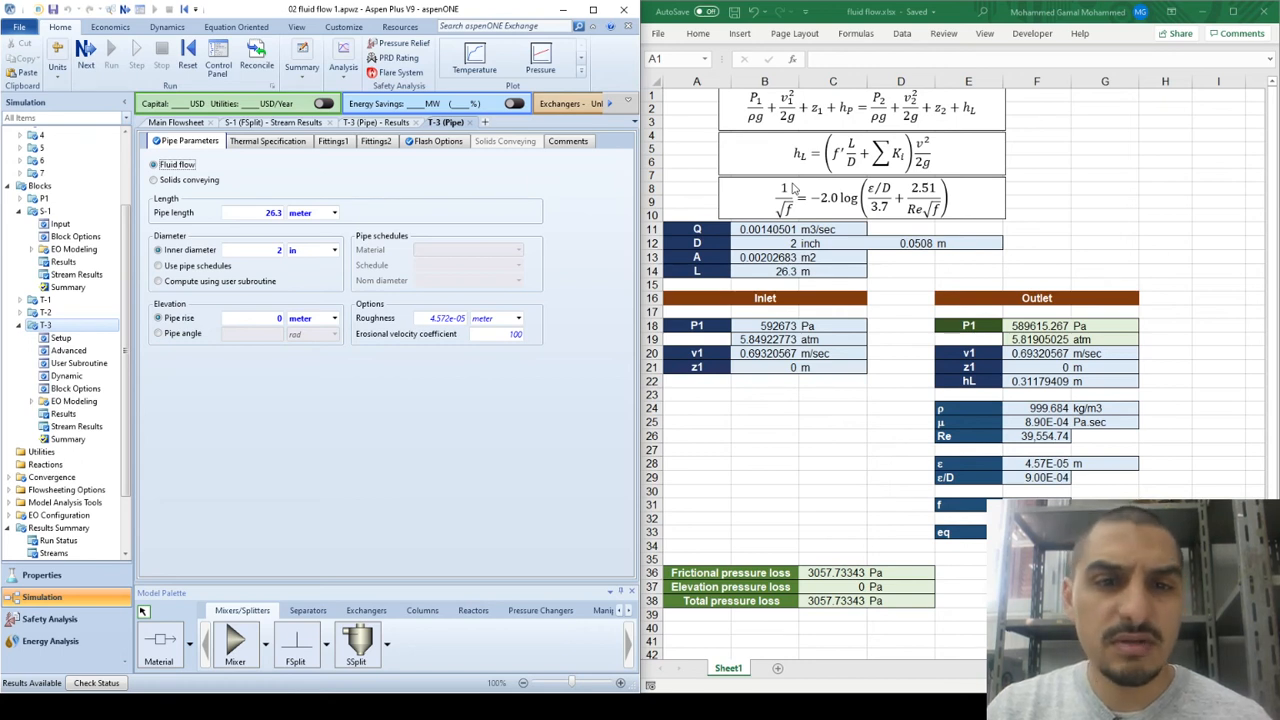
{"action": "mouse_move", "coordinate": [796, 218]}
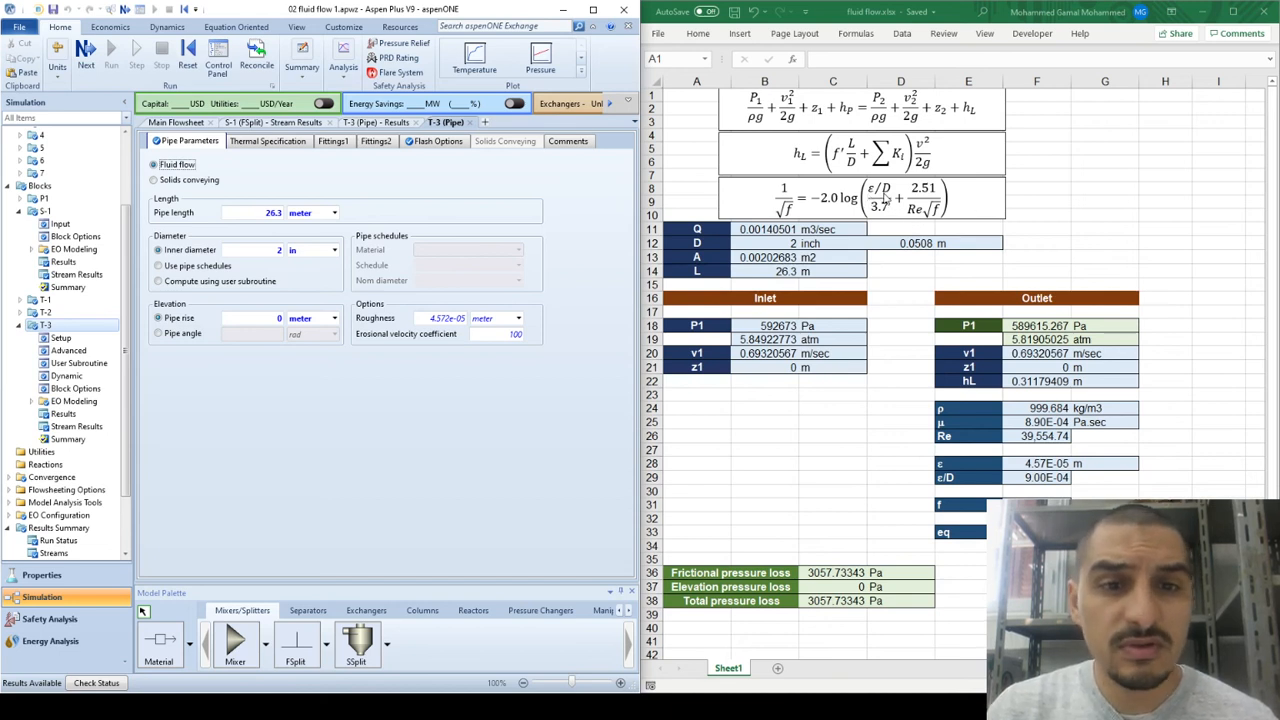
{"action": "mouse_move", "coordinate": [842, 212]}
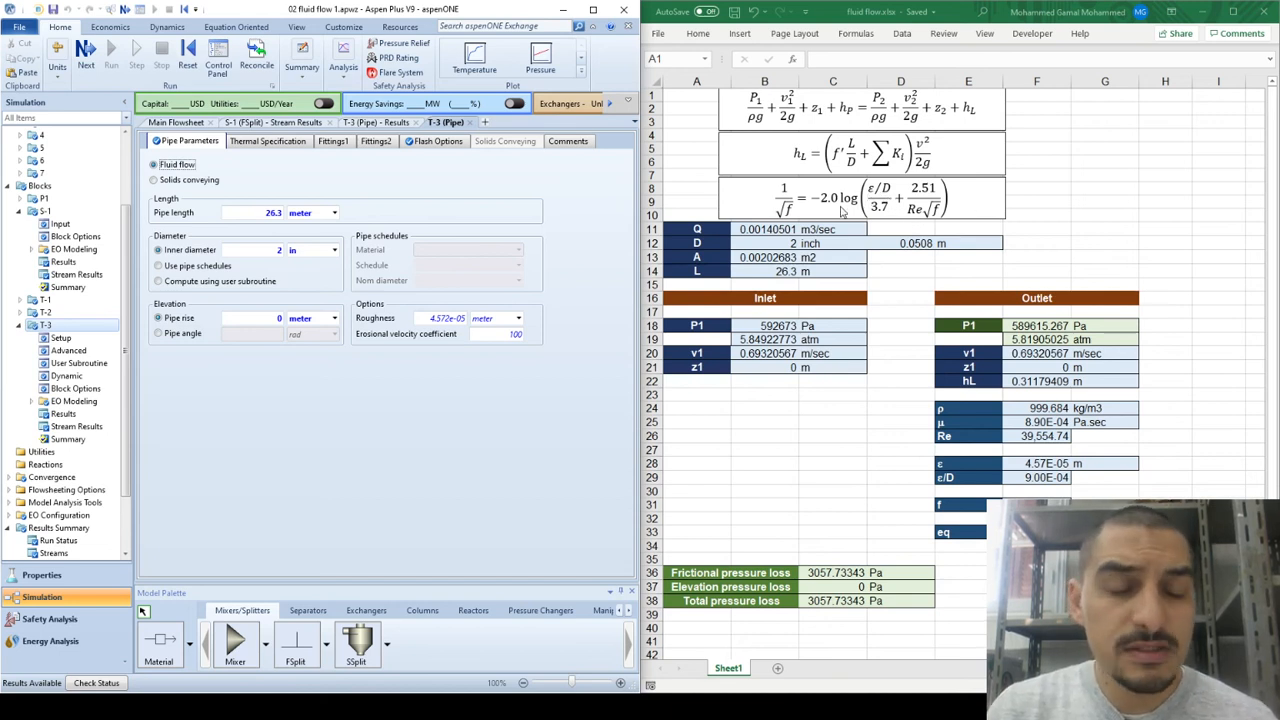
{"action": "mouse_move", "coordinate": [724, 284]}
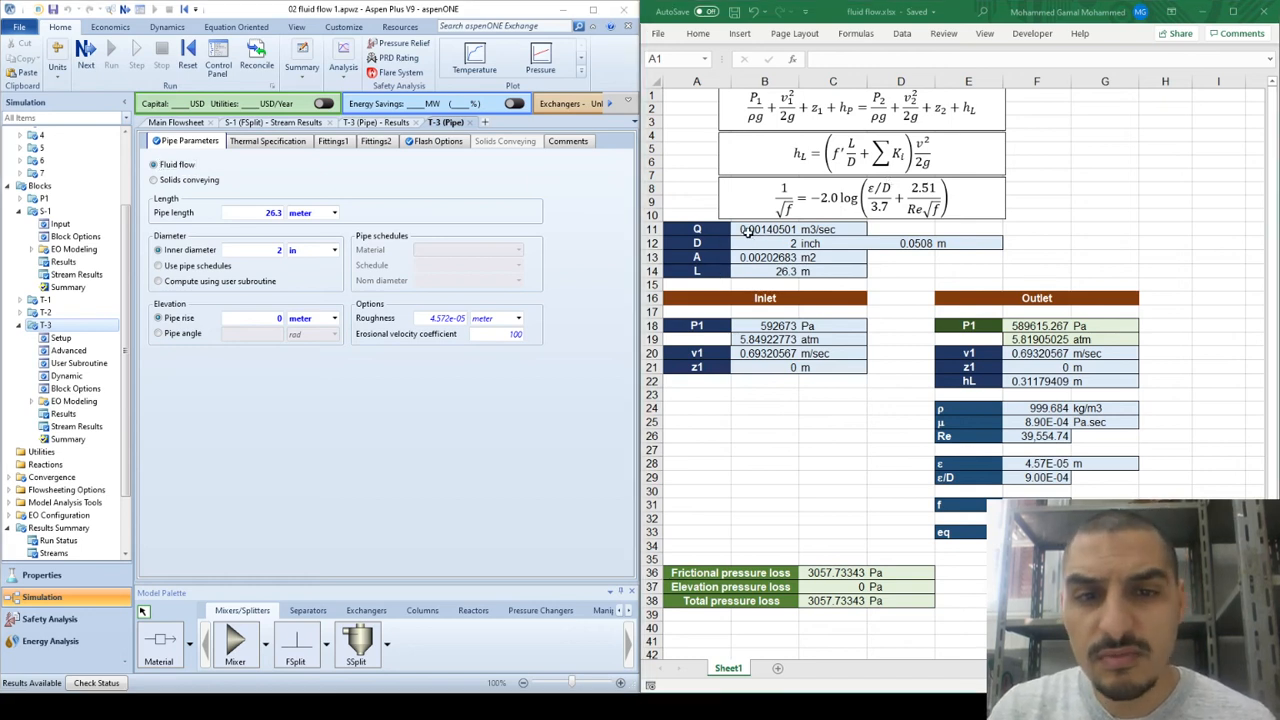
{"action": "left_click", "coordinate": [764, 244]}
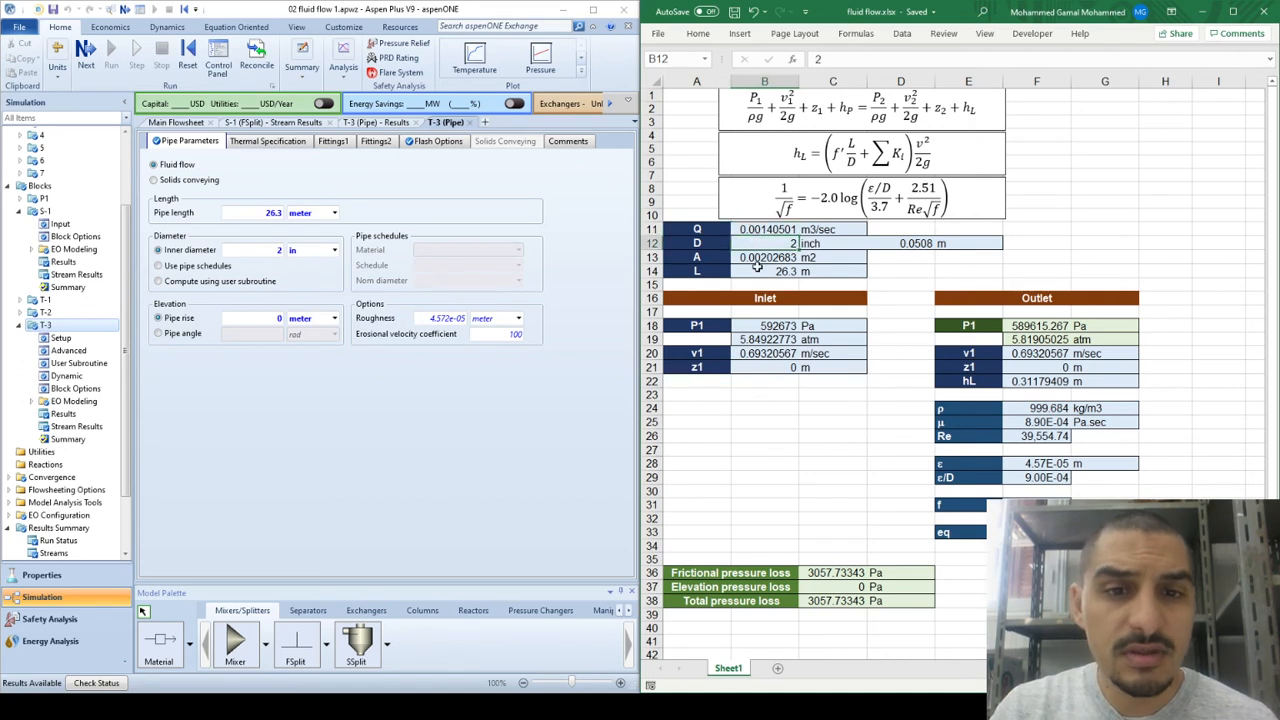
{"action": "left_click", "coordinate": [764, 272]}
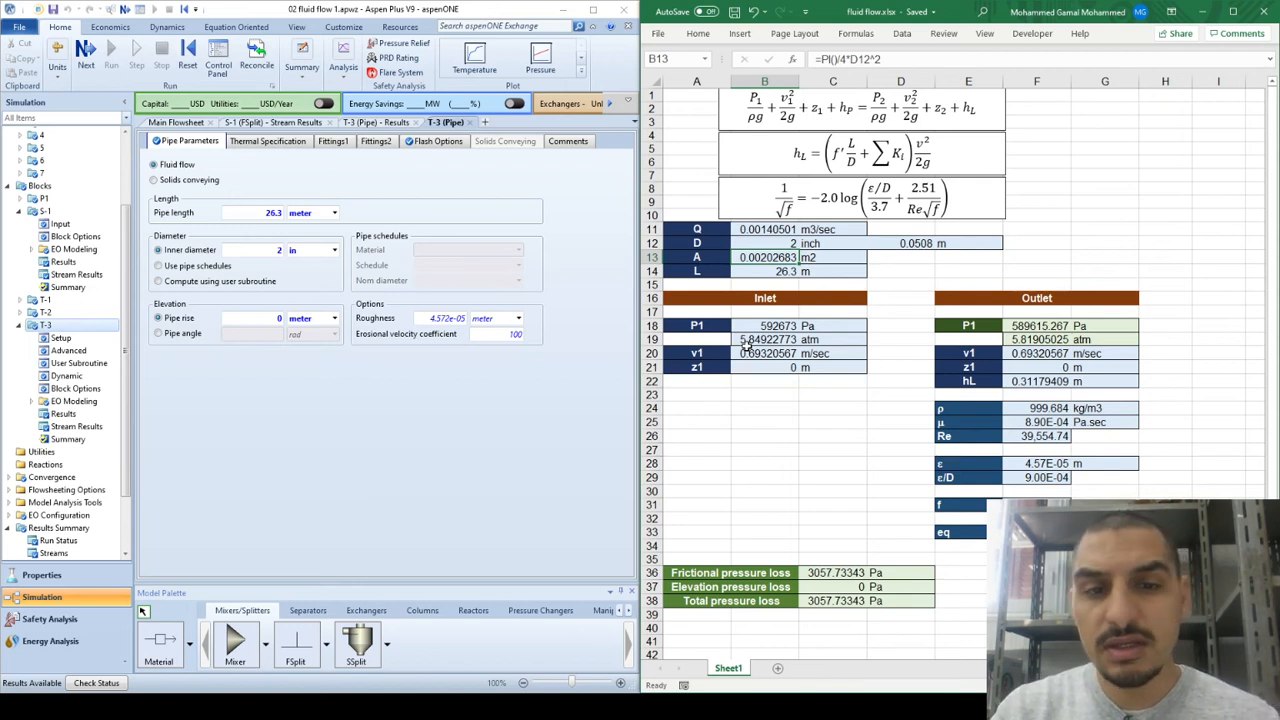
{"action": "left_click", "coordinate": [764, 340]}
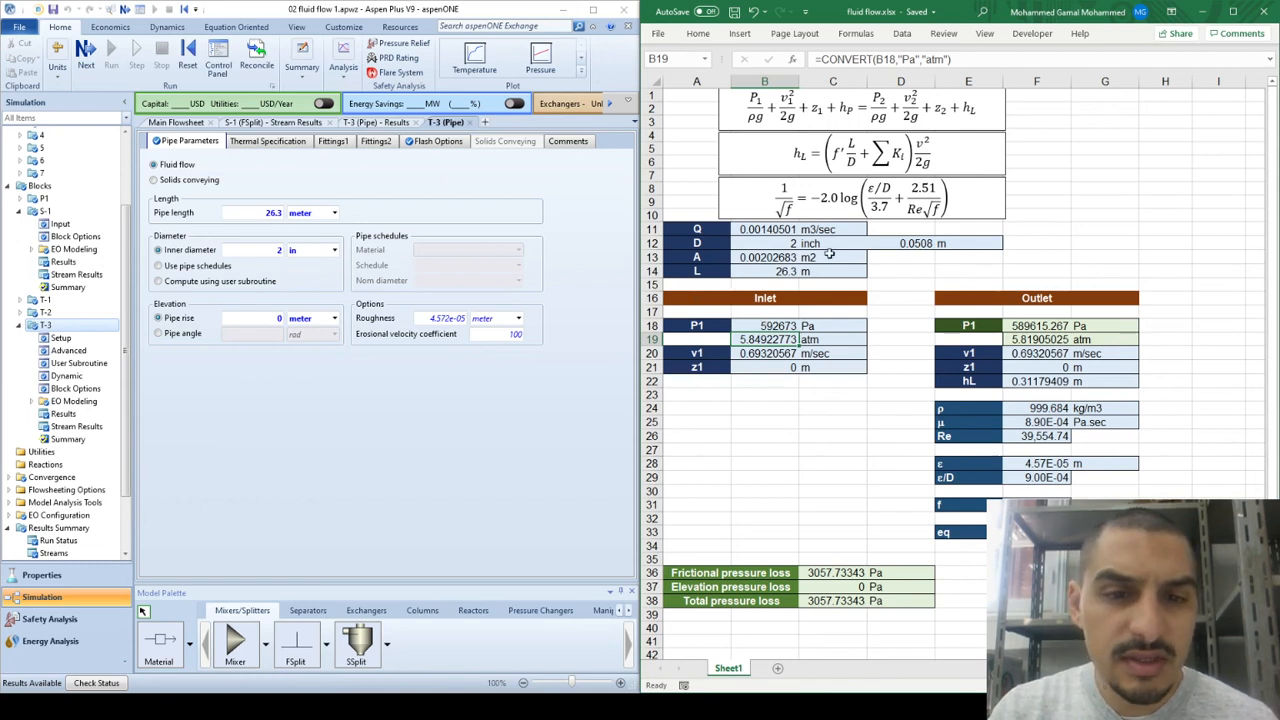
{"action": "mouse_move", "coordinate": [1030, 420]}
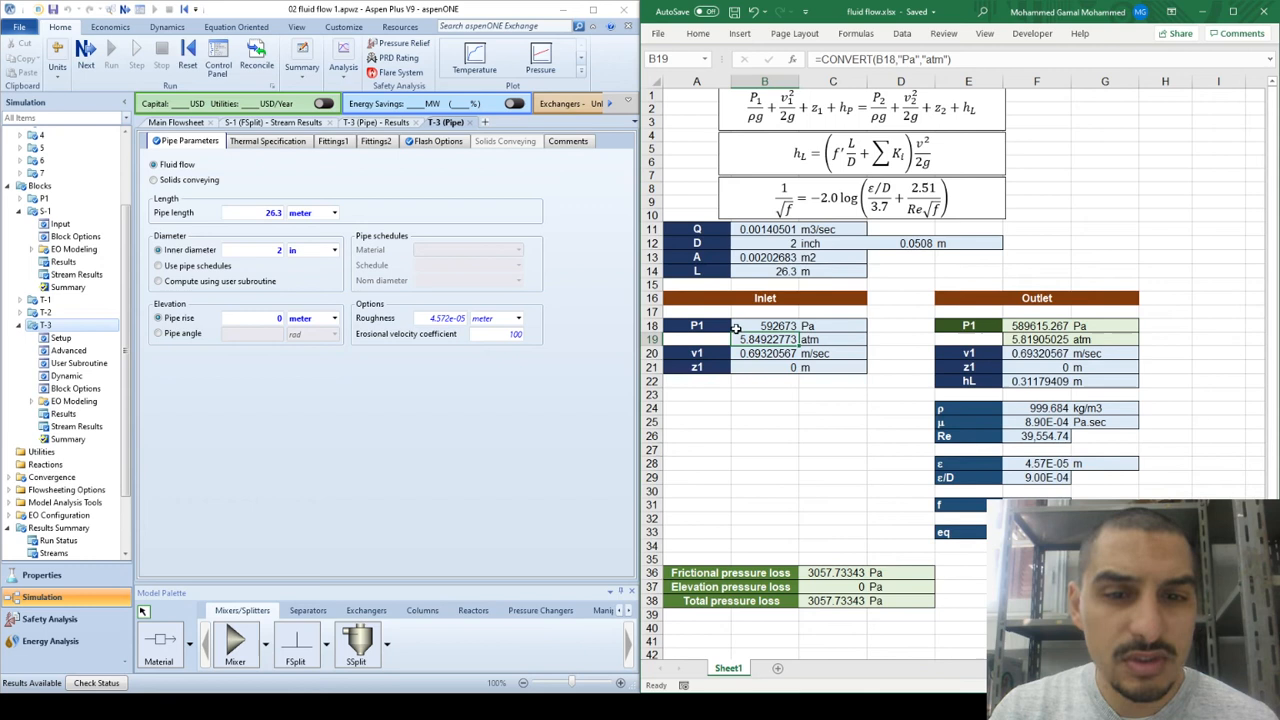
{"action": "left_click", "coordinate": [778, 326]}
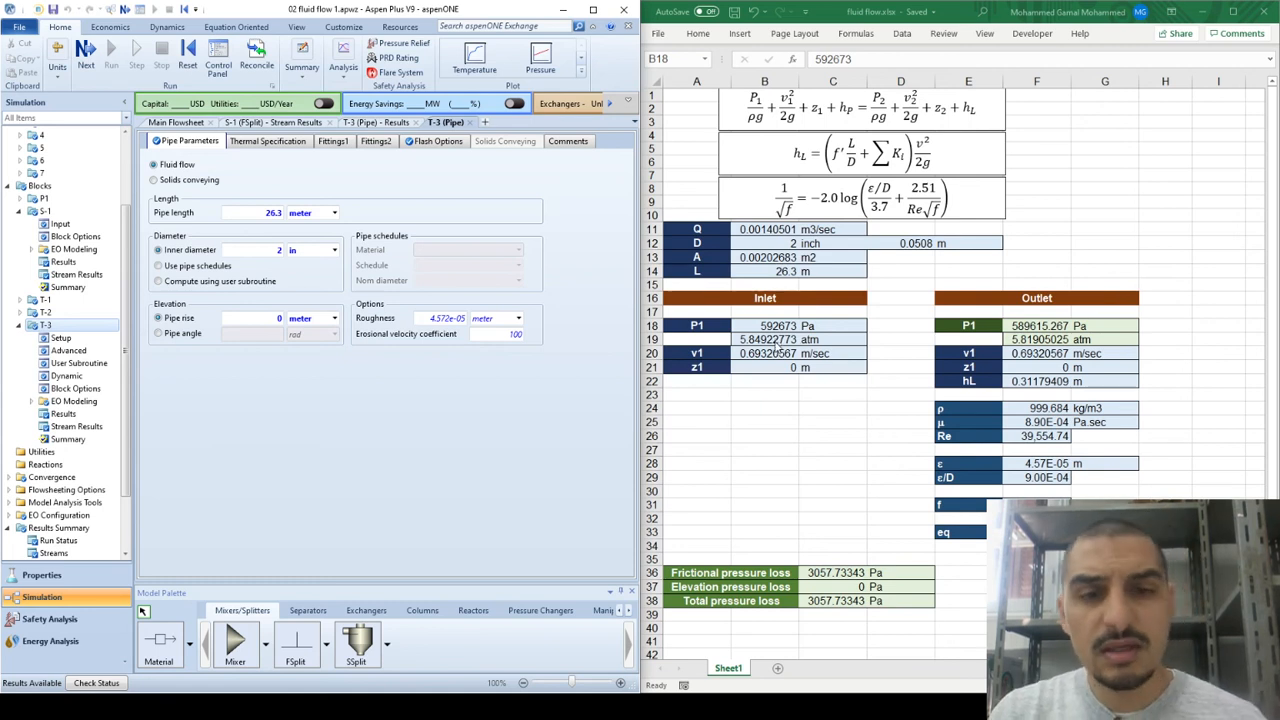
Step: Review outlet velocity and elevation, then set hL to =F31*B14*F20^2/2/9.81/D12
{"action": "left_click", "coordinate": [764, 352]}
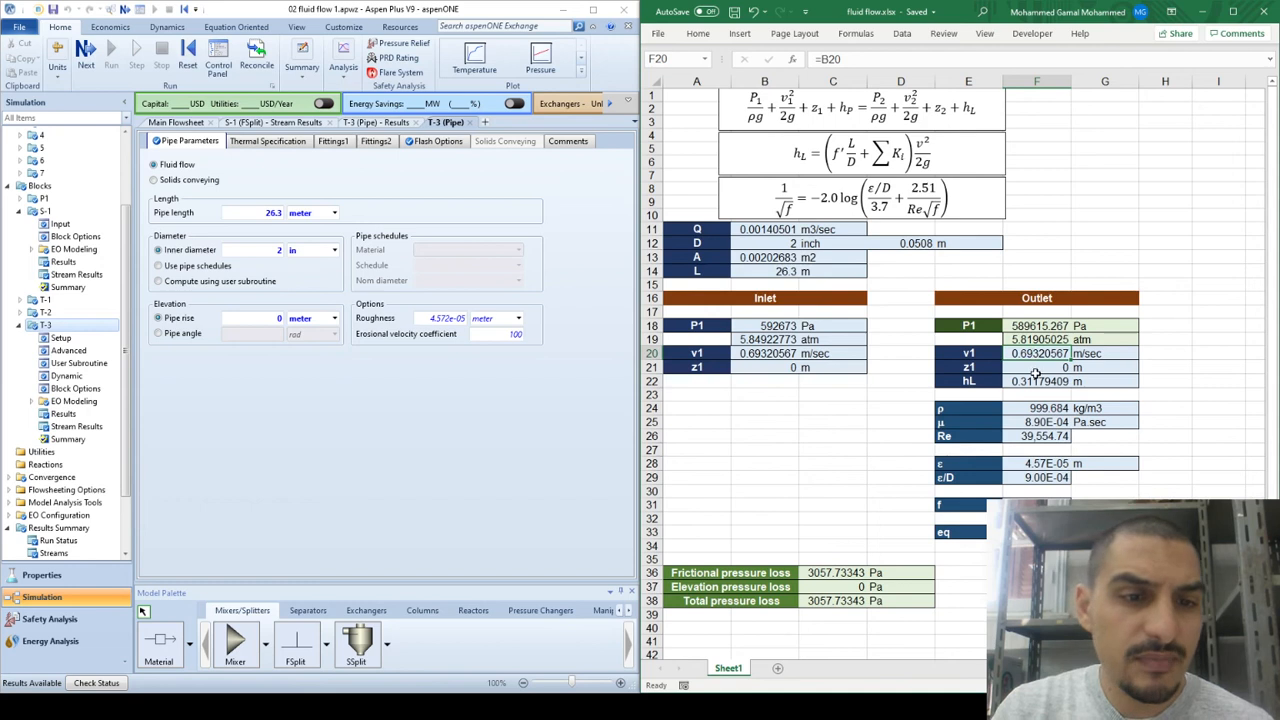
{"action": "left_click", "coordinate": [696, 366]}
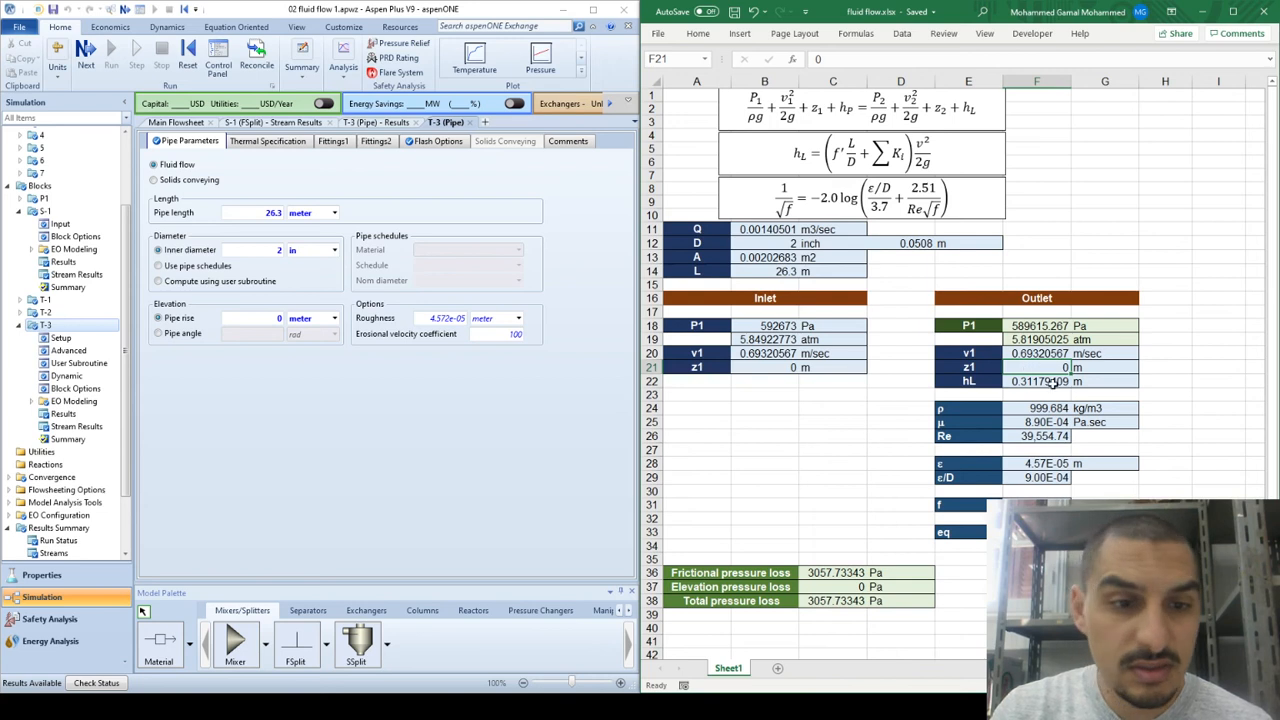
{"action": "left_click", "coordinate": [1036, 380]}
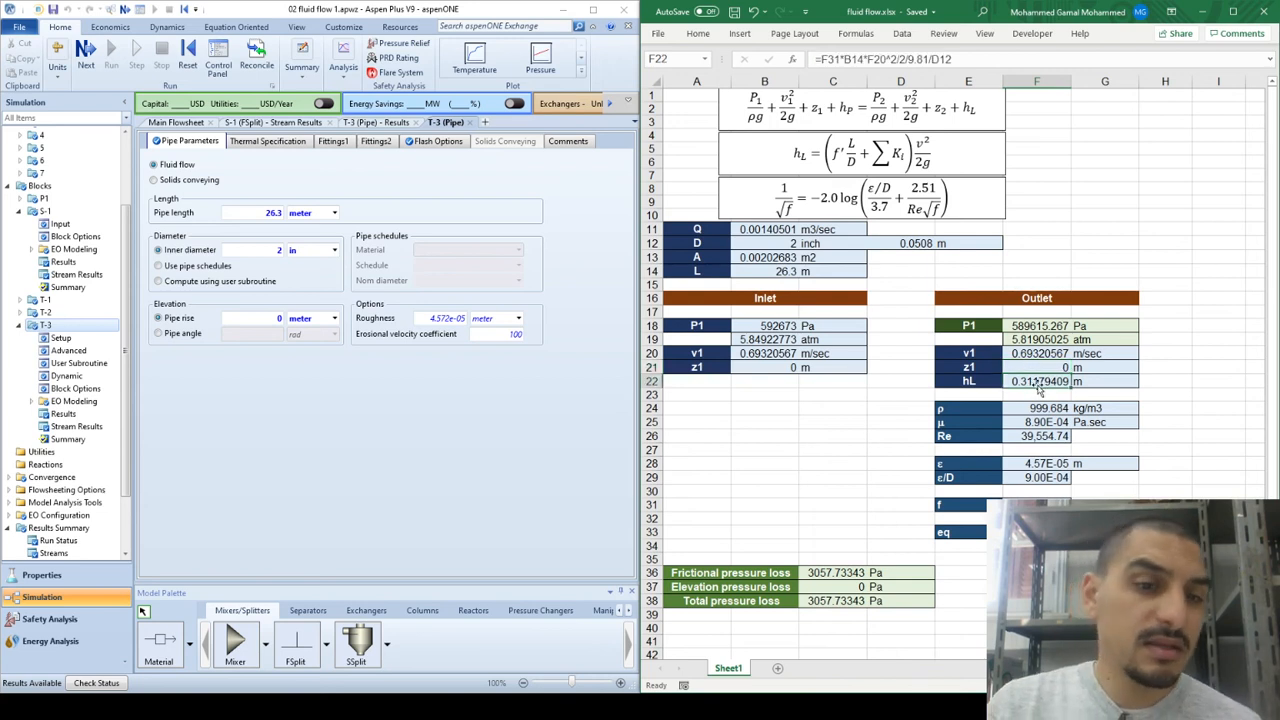
{"action": "double_click", "coordinate": [1036, 380]}
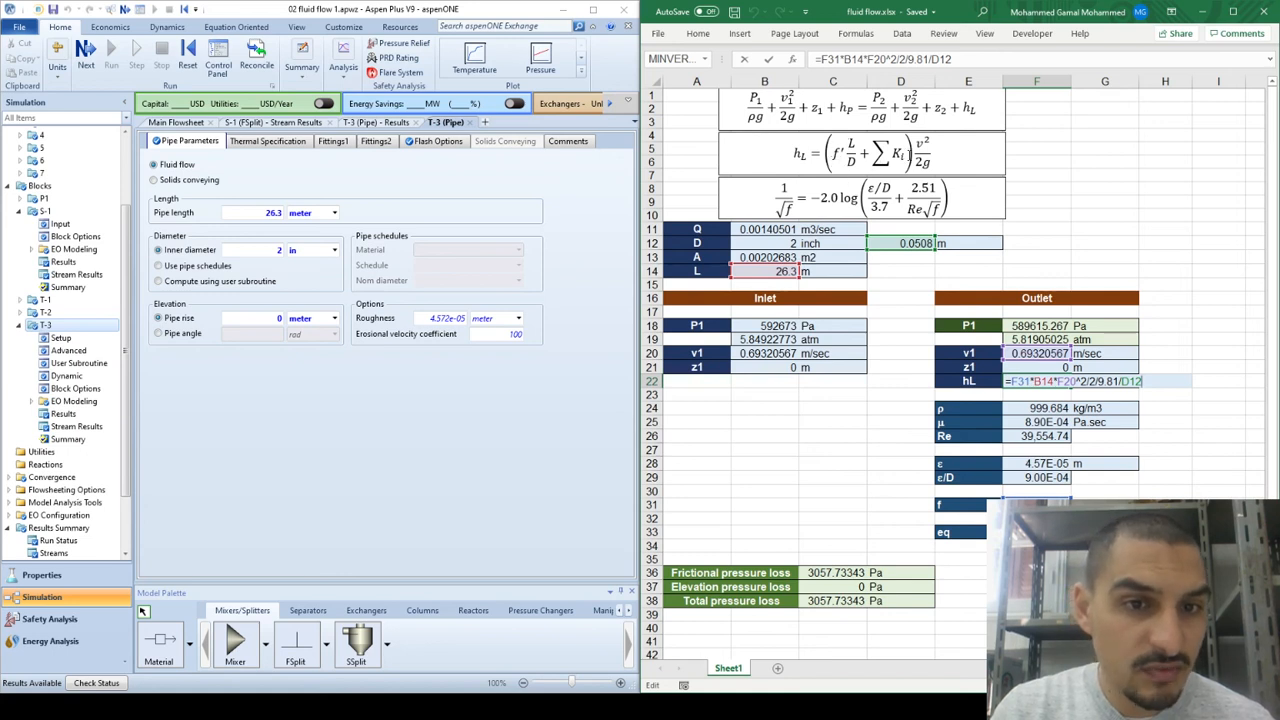
{"action": "mouse_move", "coordinate": [980, 362]}
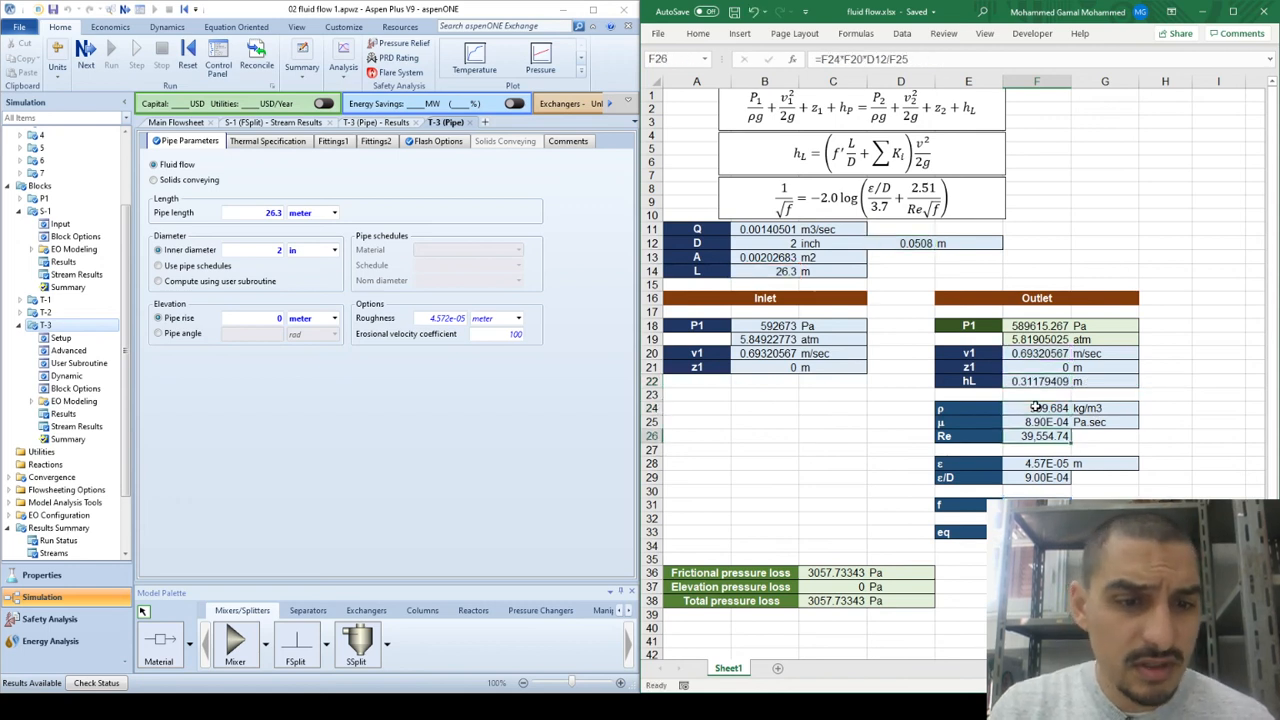
Step: Verify the viscosity value and the Reynolds number formula feeding the head loss
{"action": "left_click", "coordinate": [1036, 422]}
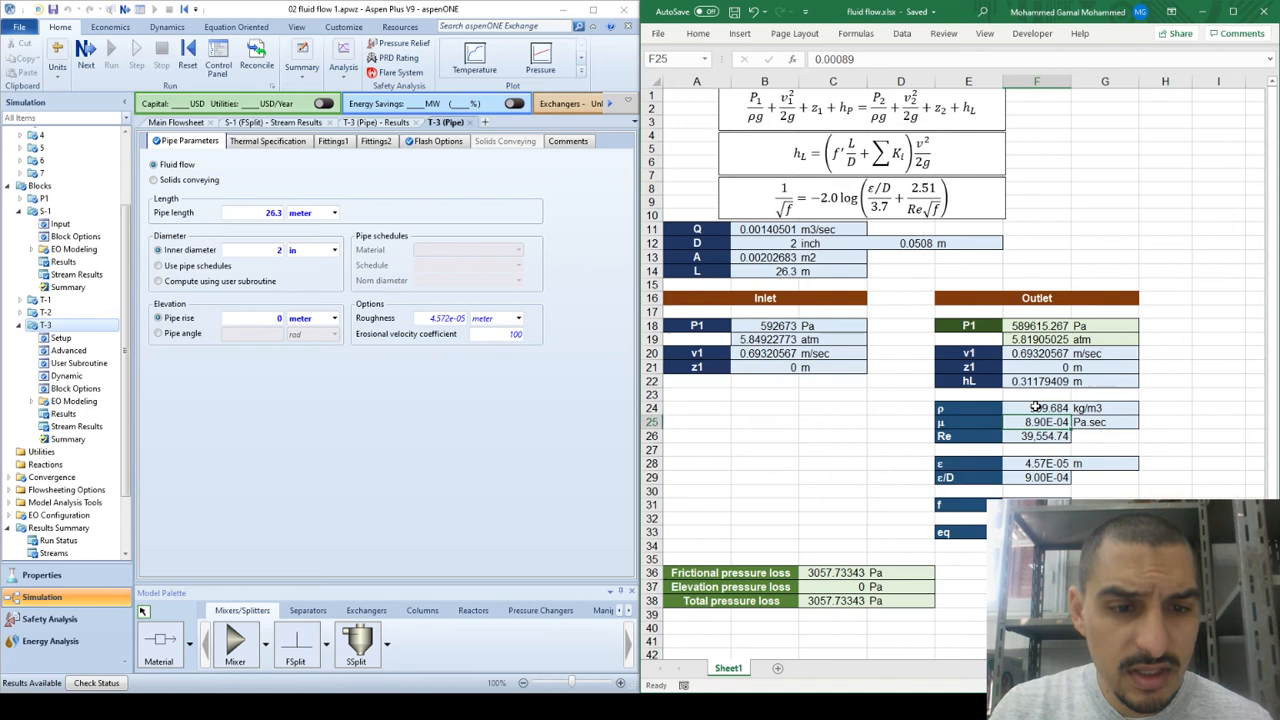
{"action": "left_click", "coordinate": [1036, 436]}
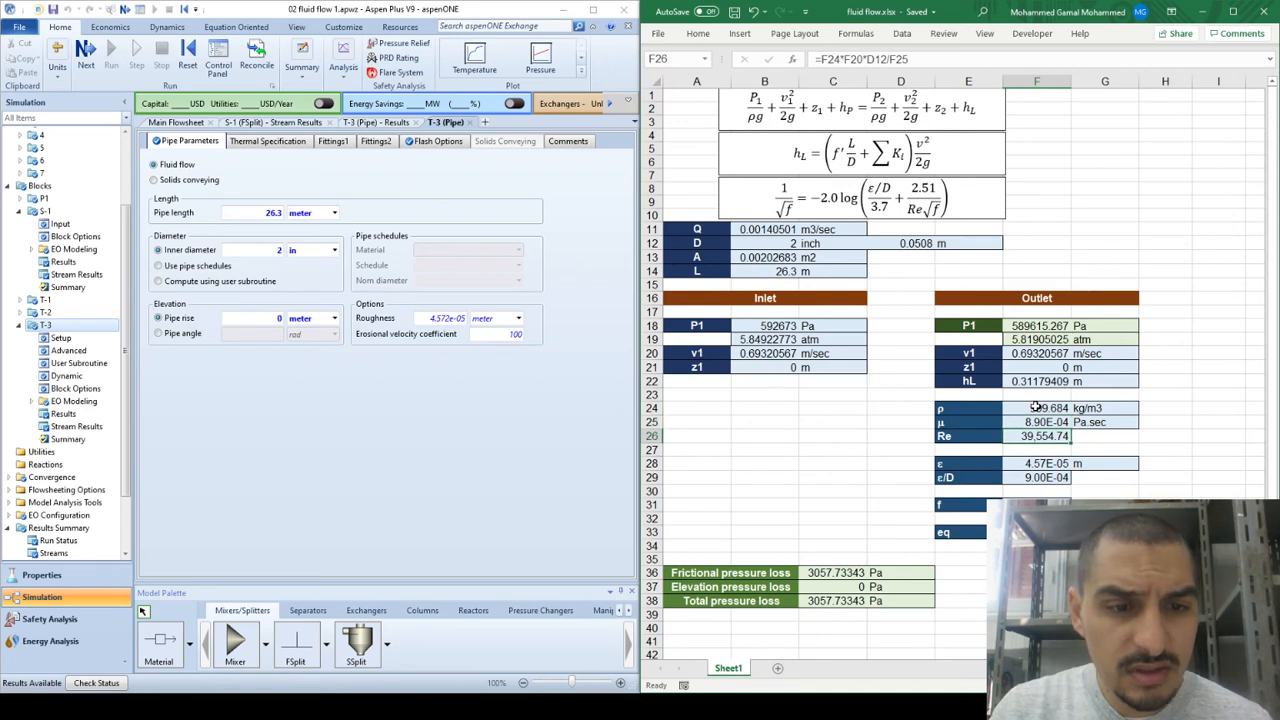
{"action": "left_click", "coordinate": [1036, 464]}
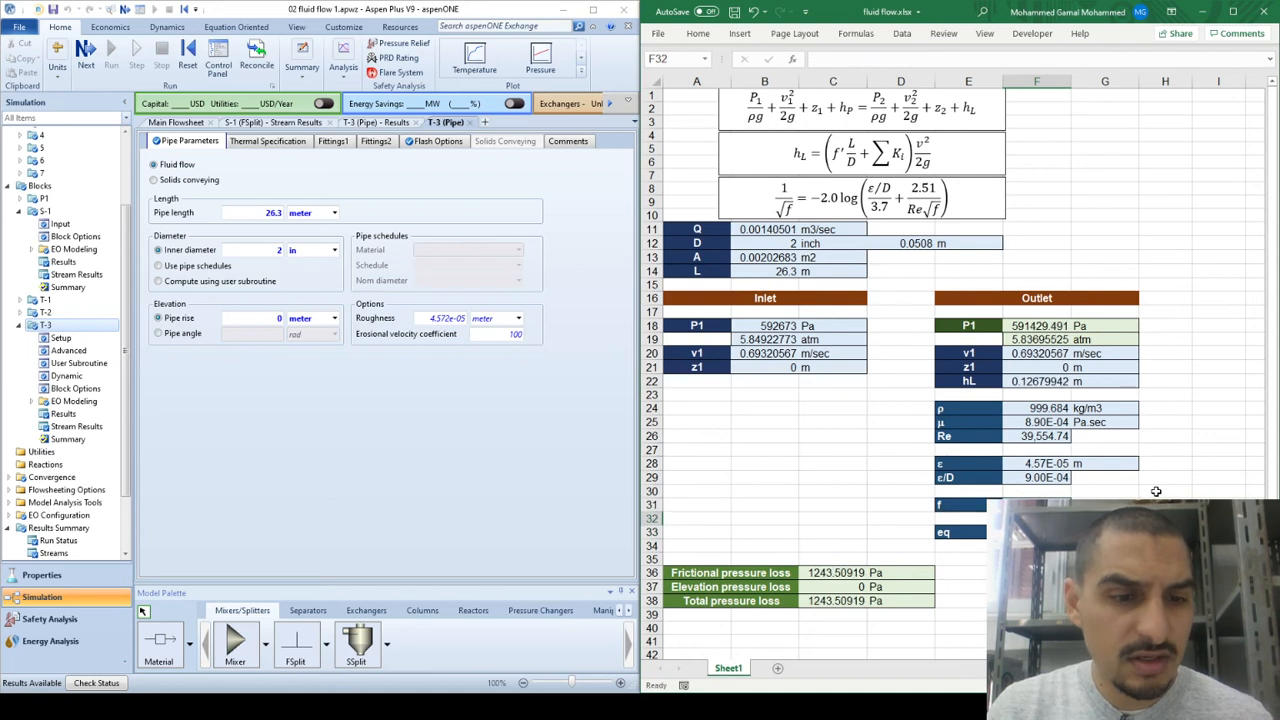
Step: Goal Seek the Colebrook residual F33 to 0 by changing F31, giving 3057.7 Pa frictional loss
{"action": "left_click", "coordinate": [902, 32]}
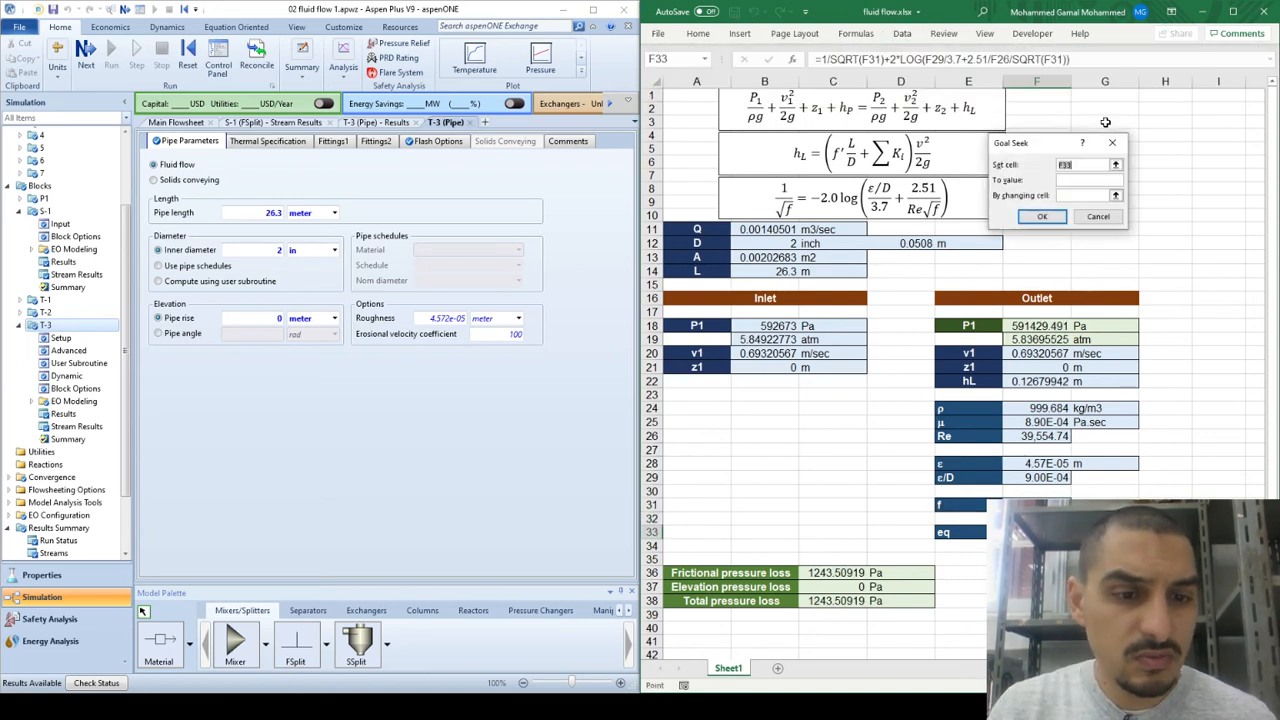
{"action": "type", "text": "0"}
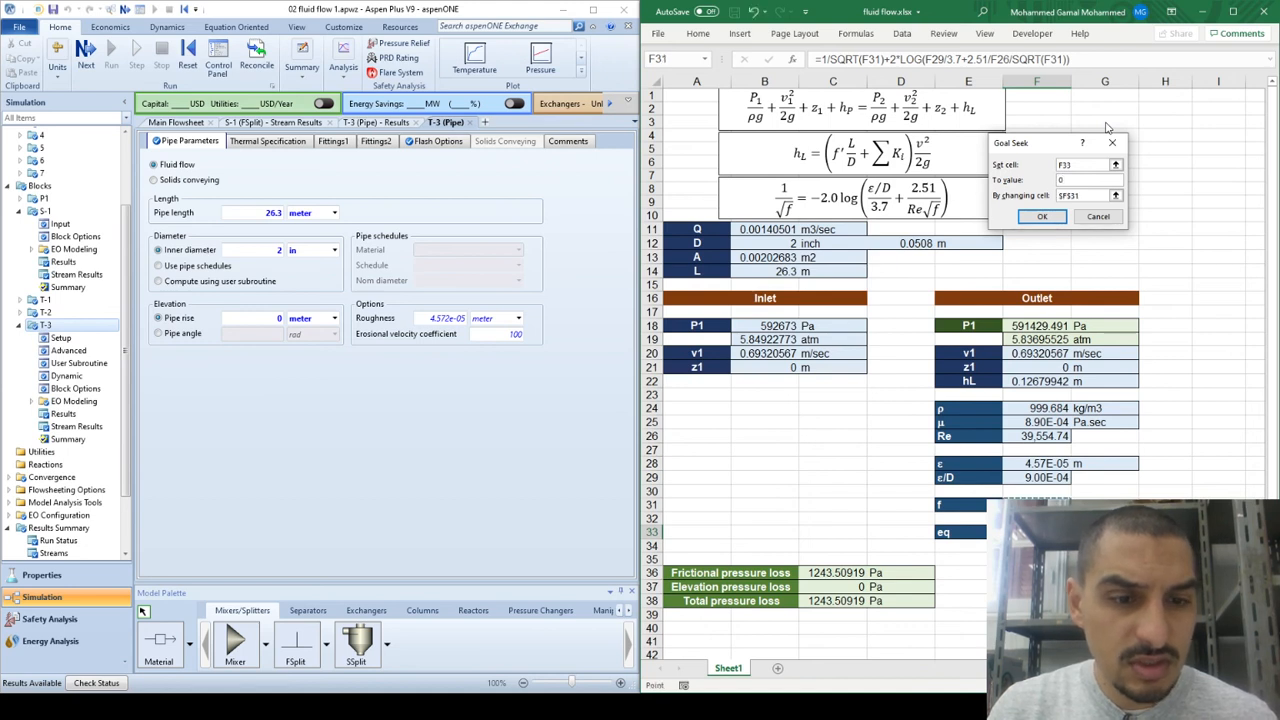
{"action": "left_click", "coordinate": [1042, 216]}
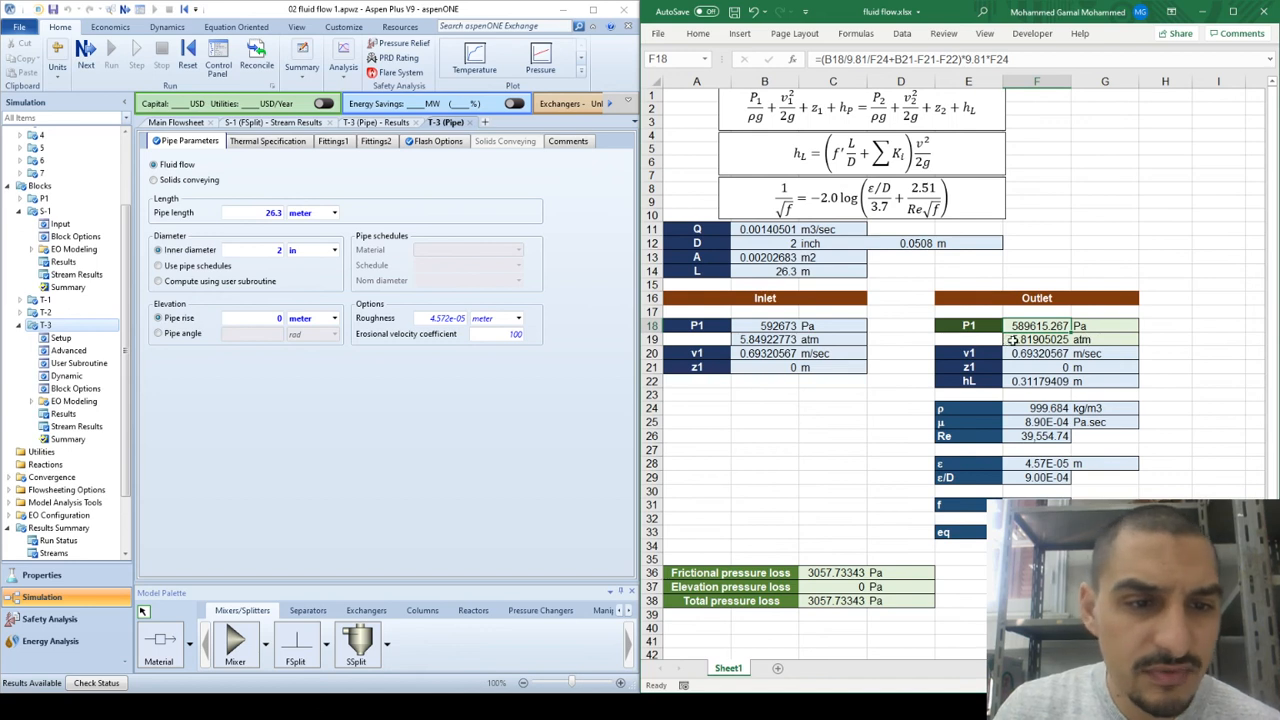
{"action": "mouse_move", "coordinate": [916, 332]}
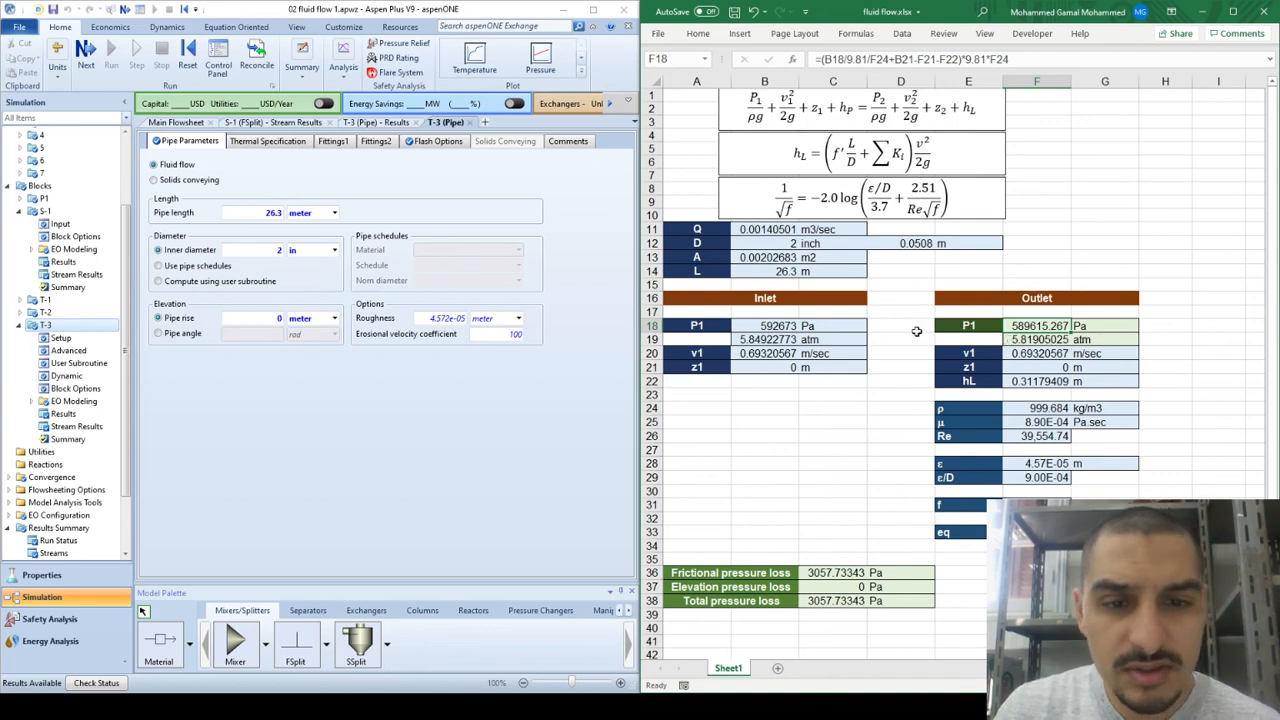
Step: Show the T-3 results with inlet and outlet stream pressures in atm
{"action": "left_click", "coordinate": [764, 340]}
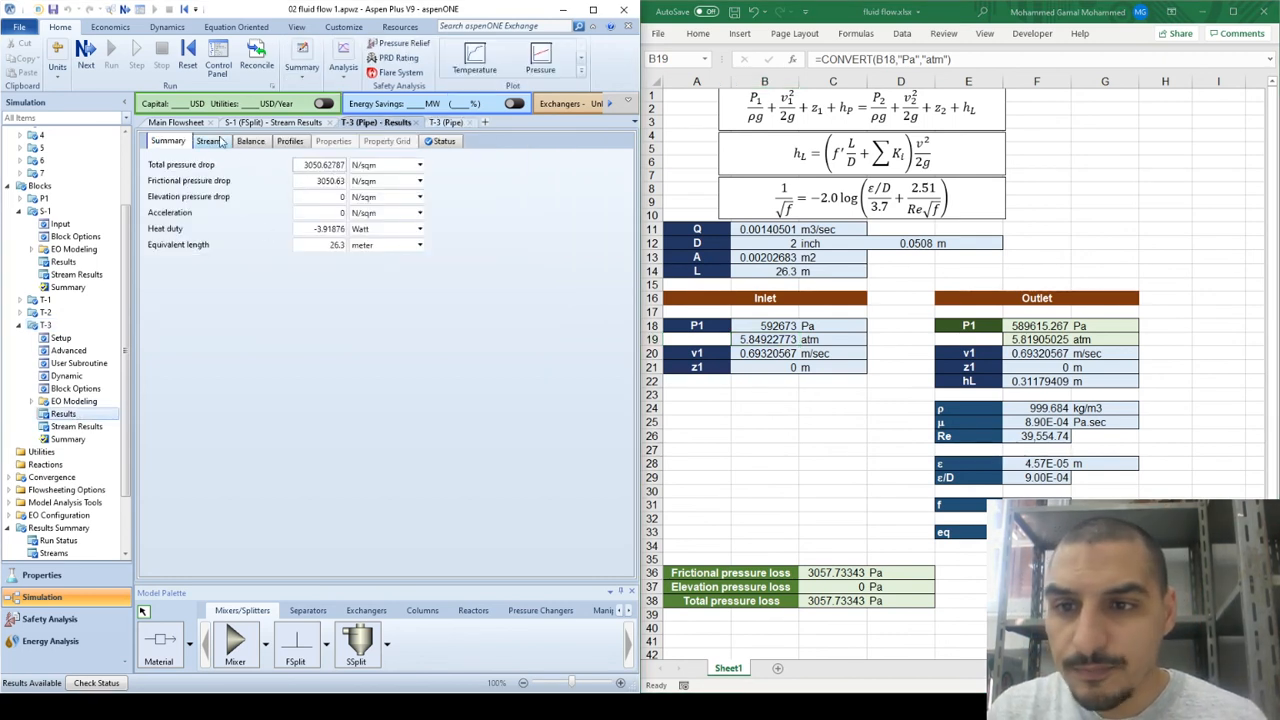
{"action": "left_click", "coordinate": [212, 140]}
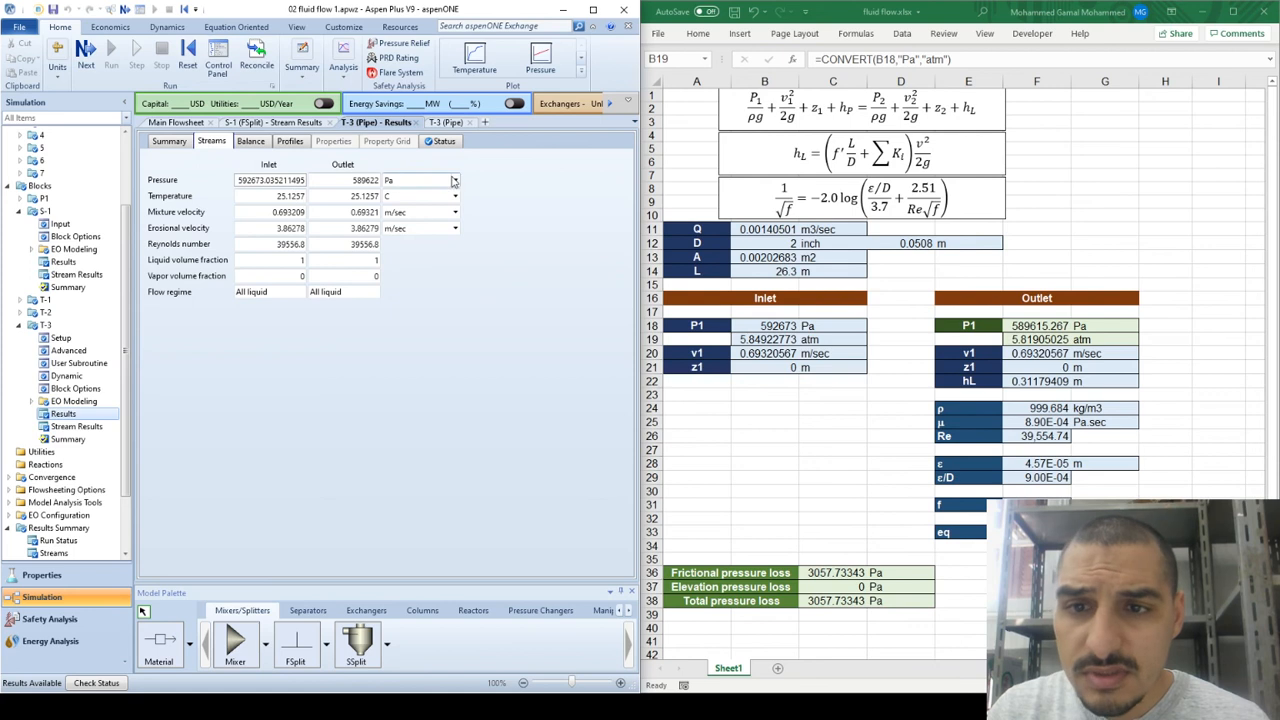
{"action": "left_click", "coordinate": [454, 180]}
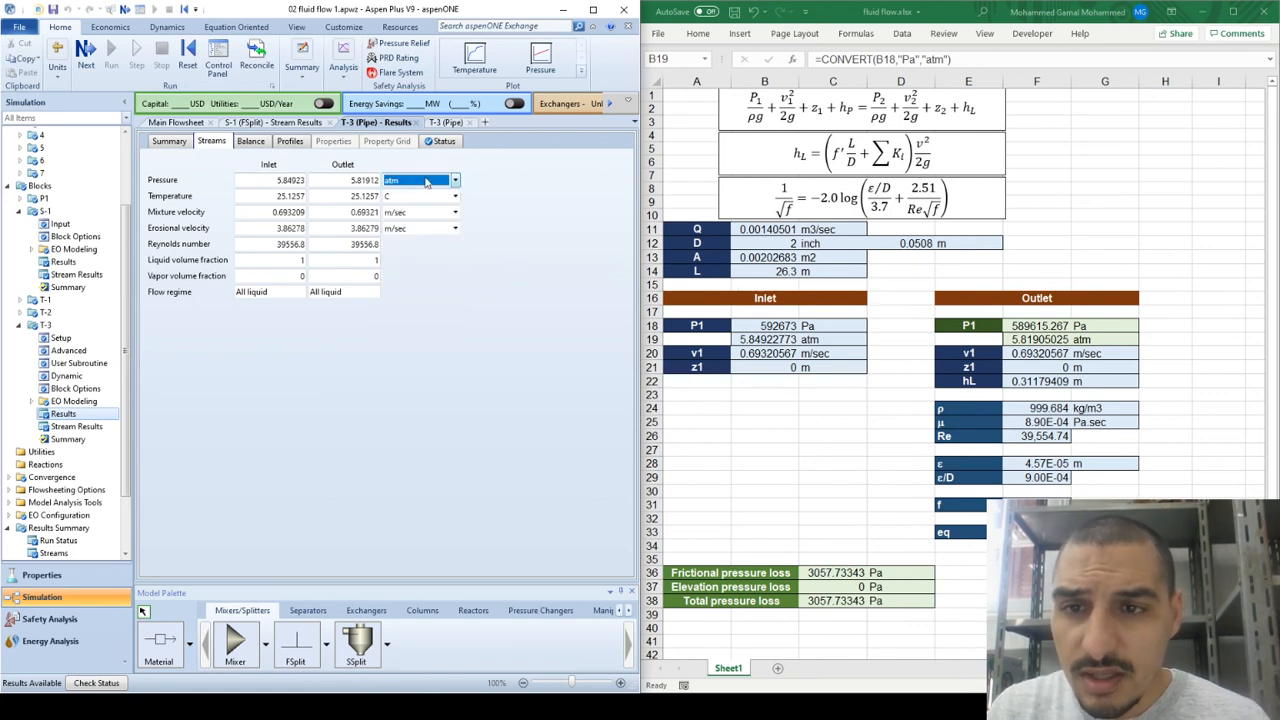
{"action": "left_click", "coordinate": [416, 180]}
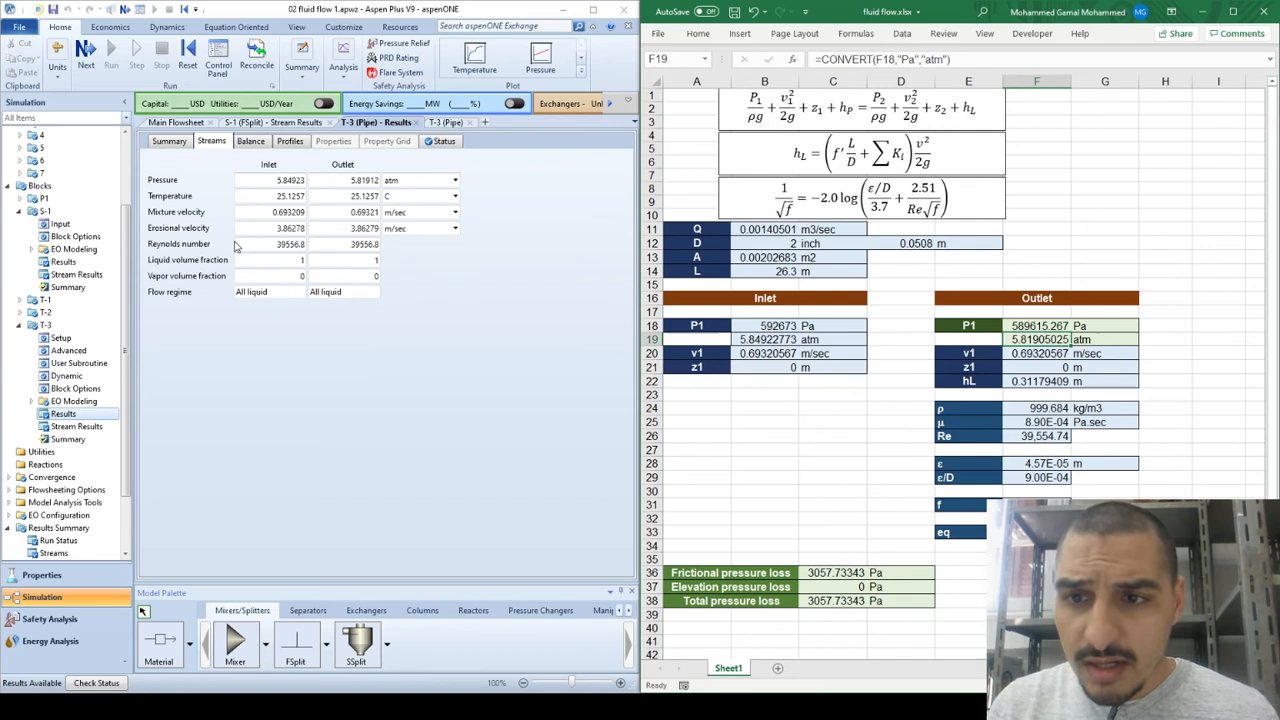
Step: Compare the summary's ~3,050.6 N/sqm drop against Excel's frictional pressure loss formula
{"action": "left_click", "coordinate": [168, 140]}
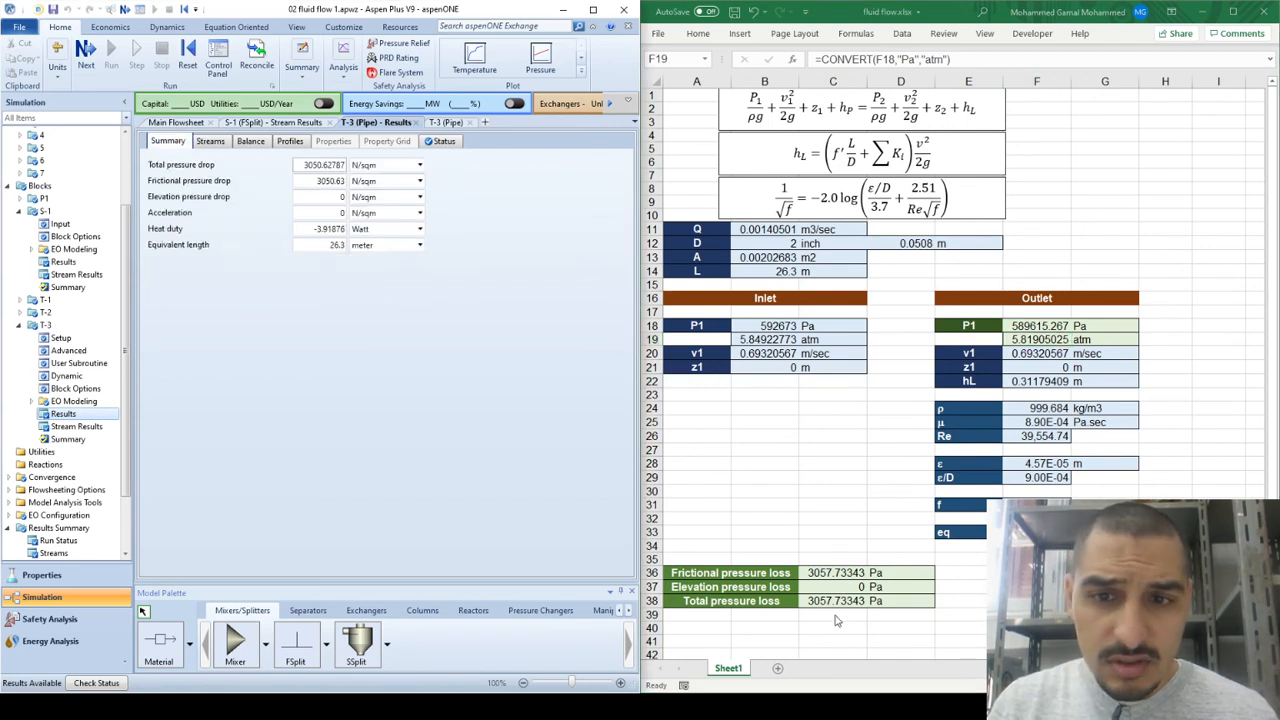
{"action": "mouse_move", "coordinate": [822, 586]}
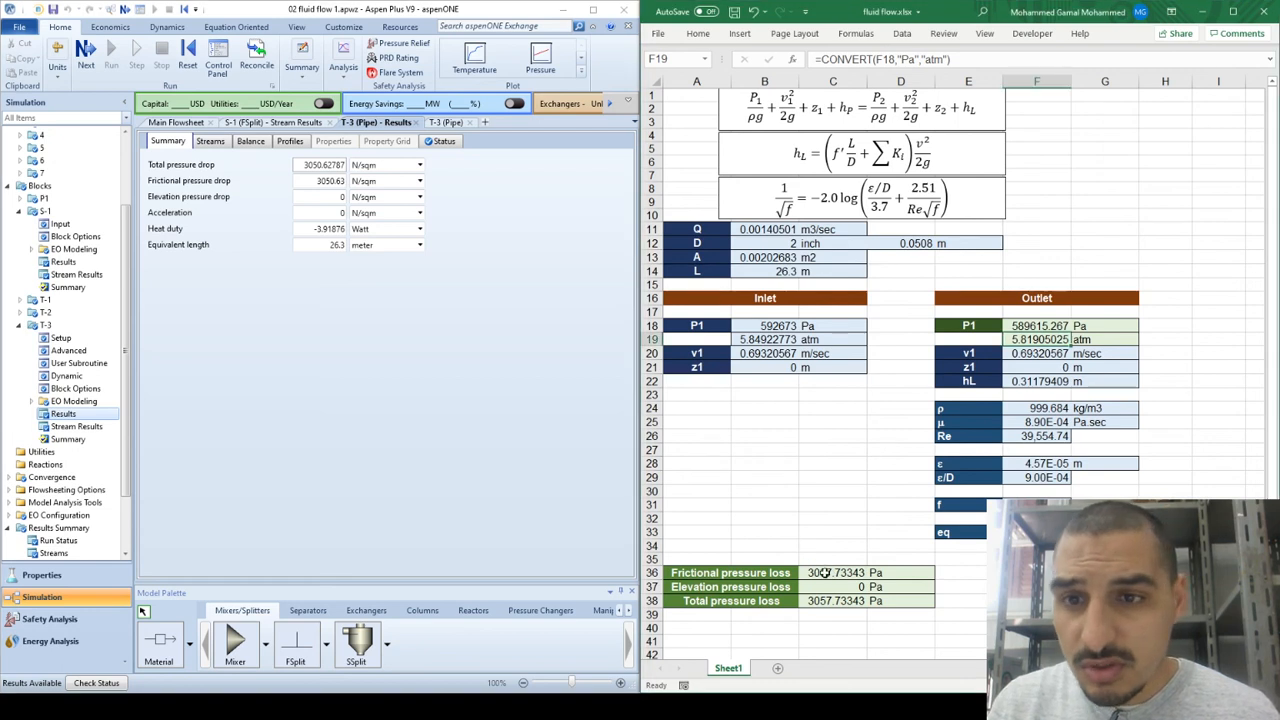
{"action": "left_click", "coordinate": [832, 572]}
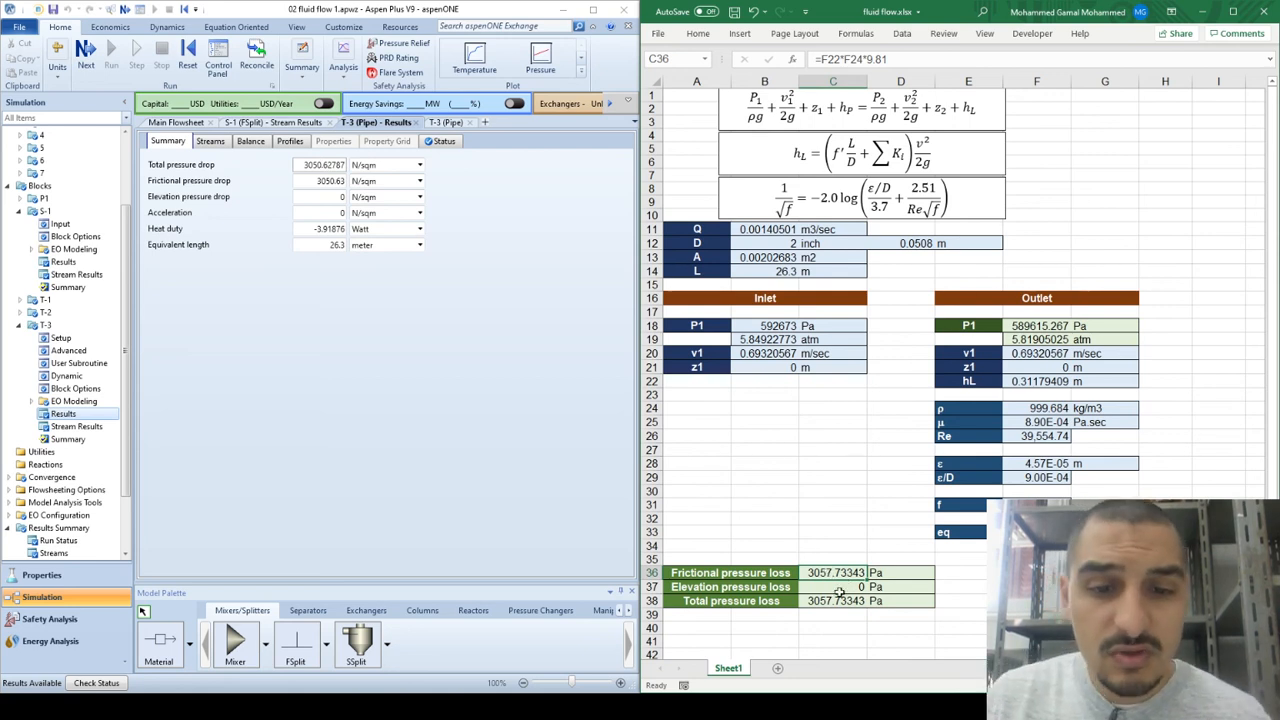
Step: Review the elevation pressure loss formula in C37, then return to the T-3 pipe setup
{"action": "left_click", "coordinate": [832, 588]}
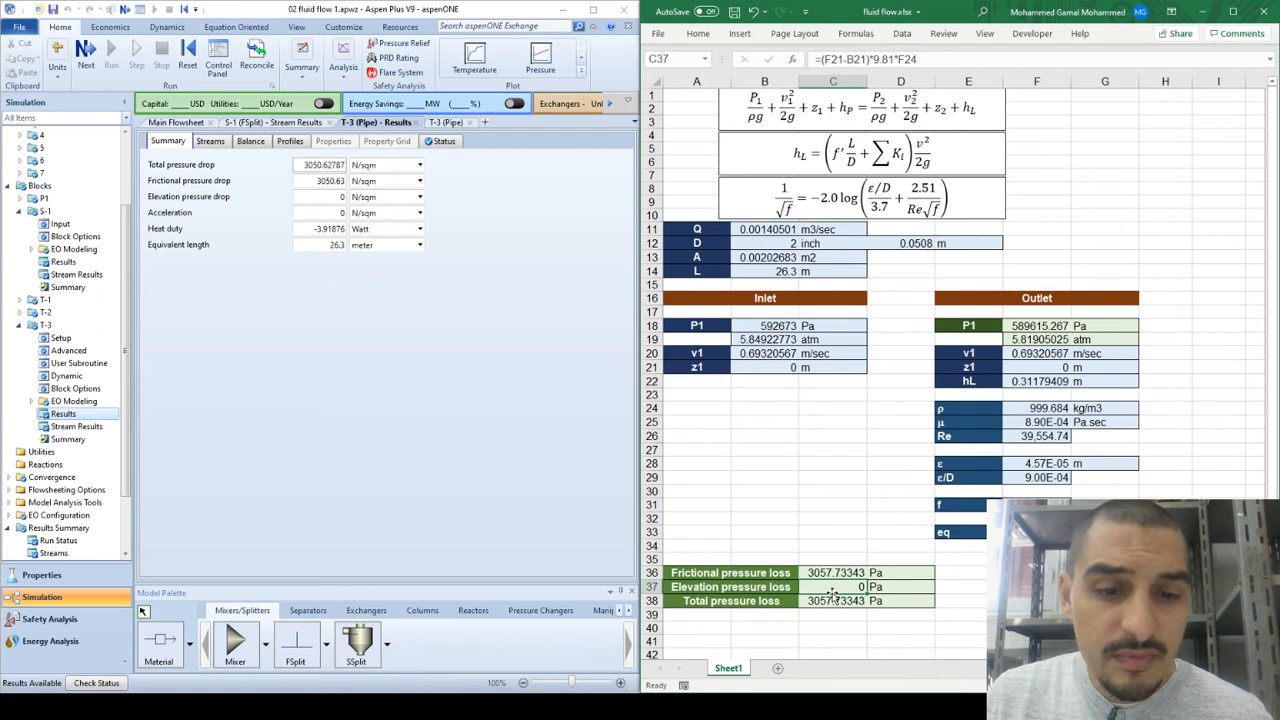
{"action": "left_click", "coordinate": [832, 558]}
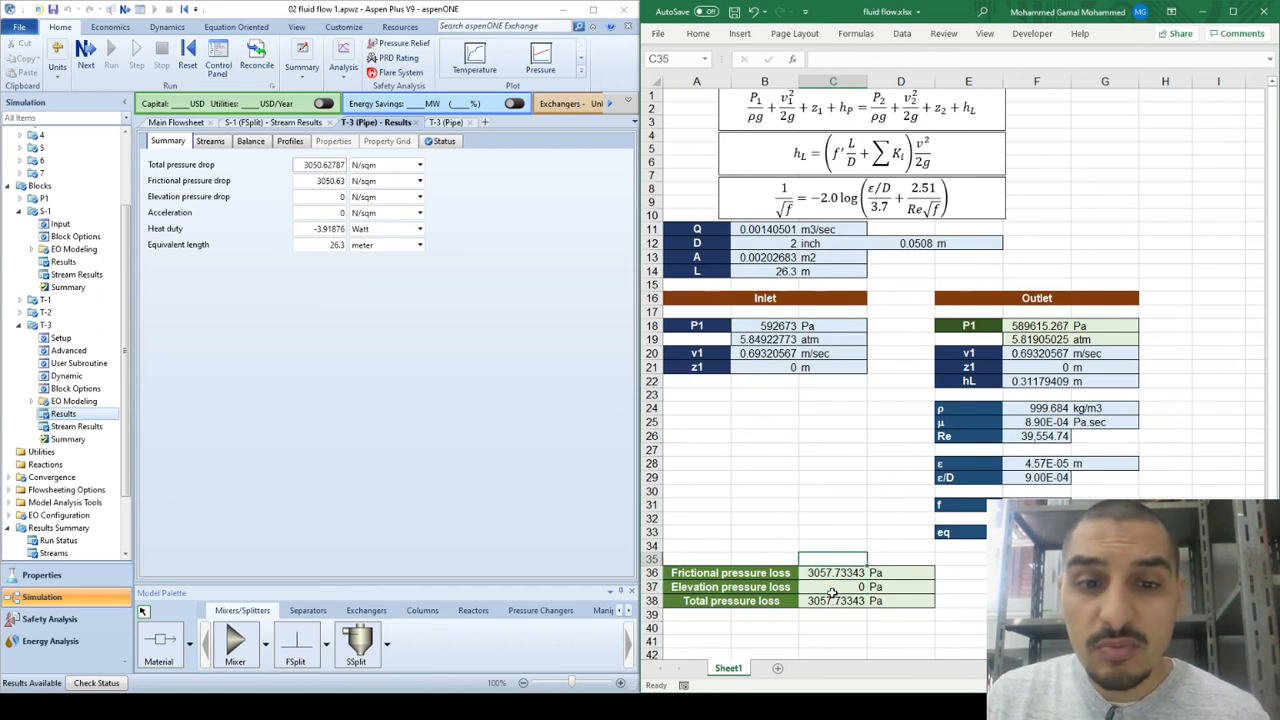
{"action": "left_click", "coordinate": [832, 532]}
{"action": "type", "text": "5"}
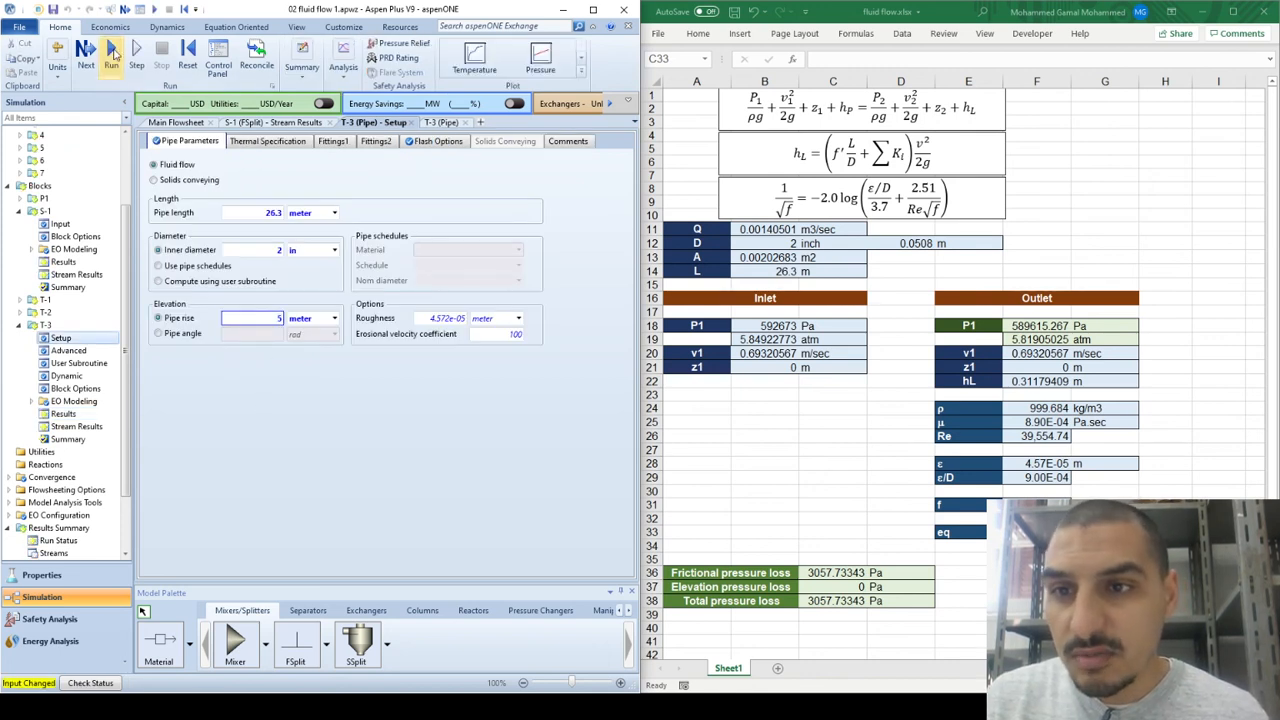
Step: Rerun with a 5 m pipe rise and set the spreadsheet outlet elevation z1 to 5 m
{"action": "left_click", "coordinate": [112, 50]}
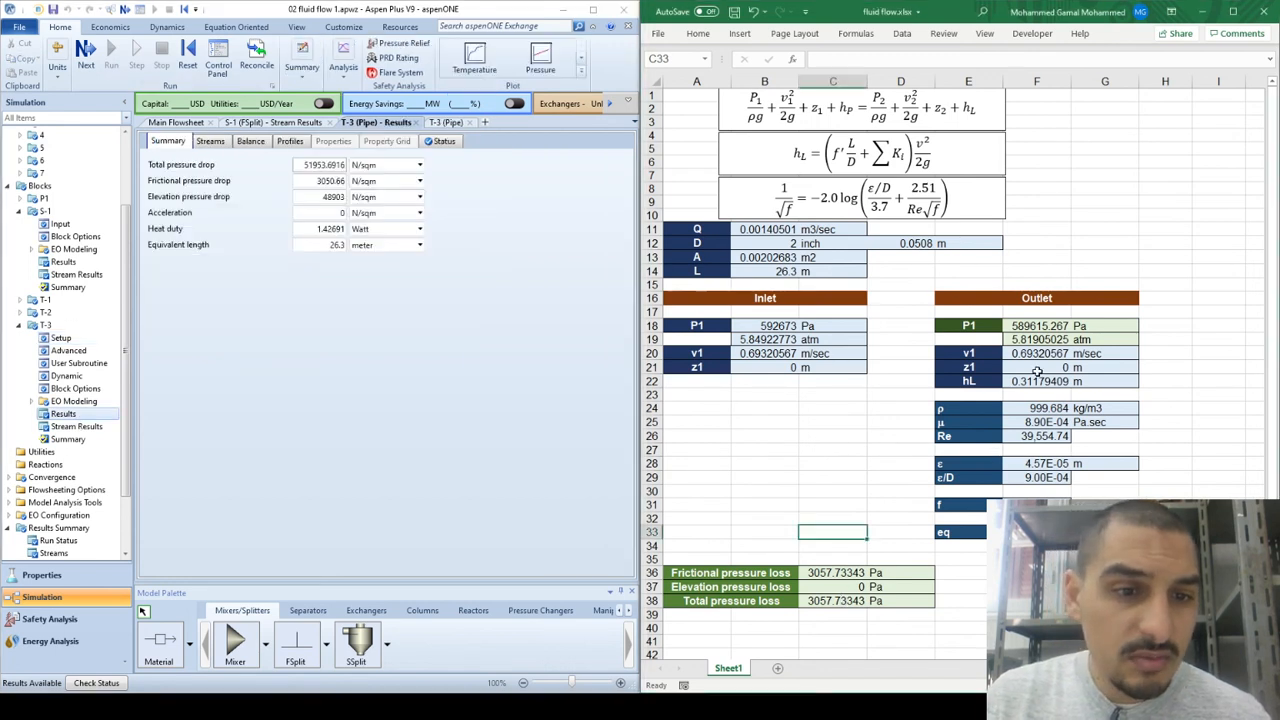
{"action": "left_click", "coordinate": [1036, 368]}
{"action": "type", "text": "5"}
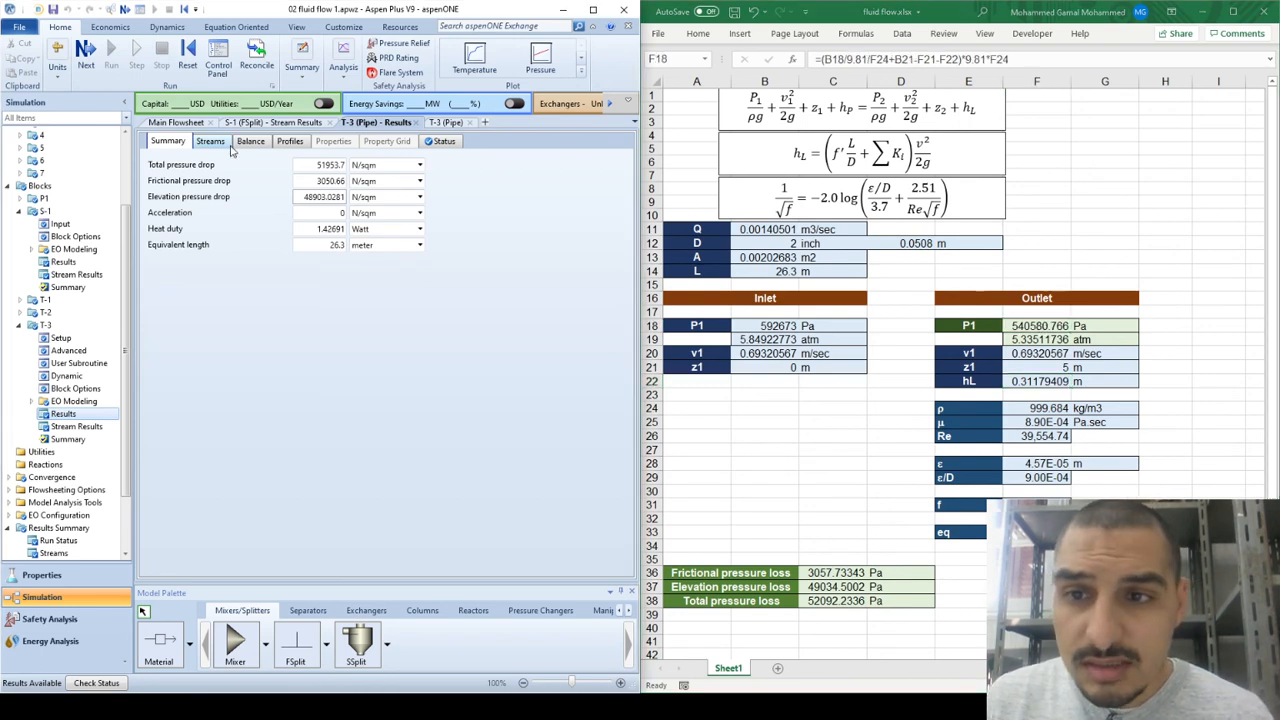
Step: Show T-3 stream pressures in atm, giving a 5.336 atm outlet for the 5 m rise case
{"action": "left_click", "coordinate": [210, 140]}
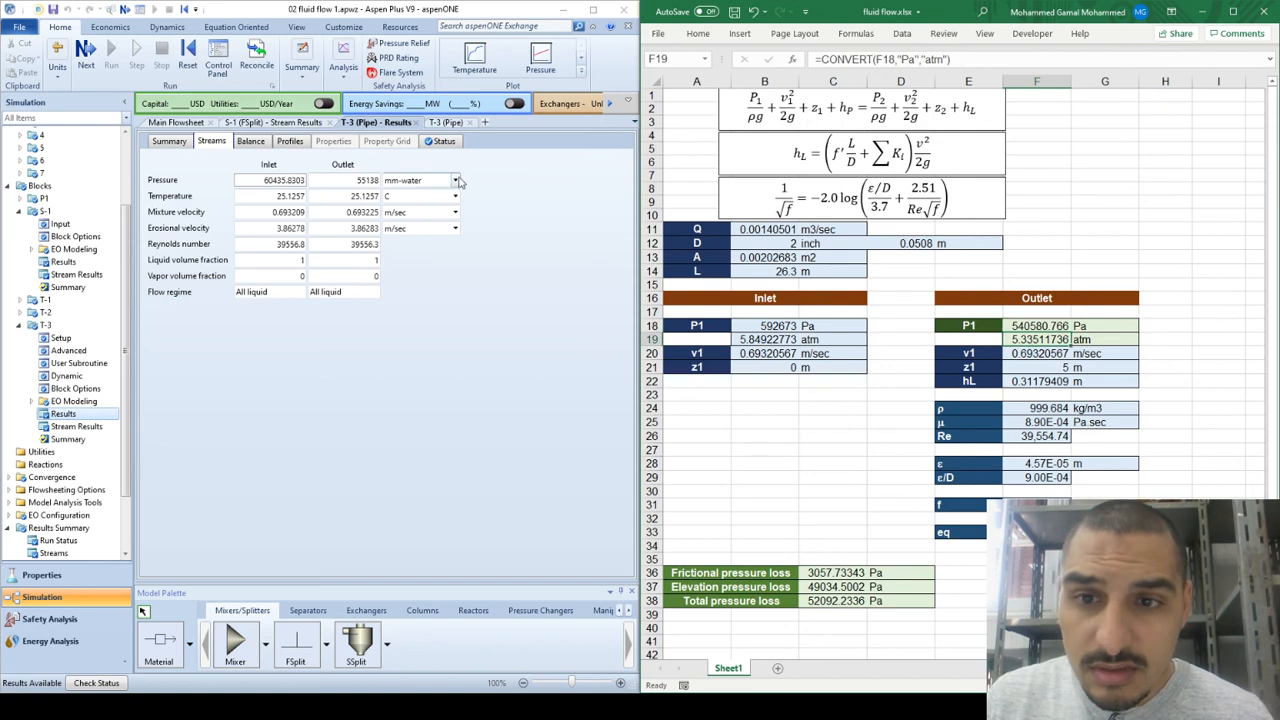
{"action": "left_click", "coordinate": [456, 180]}
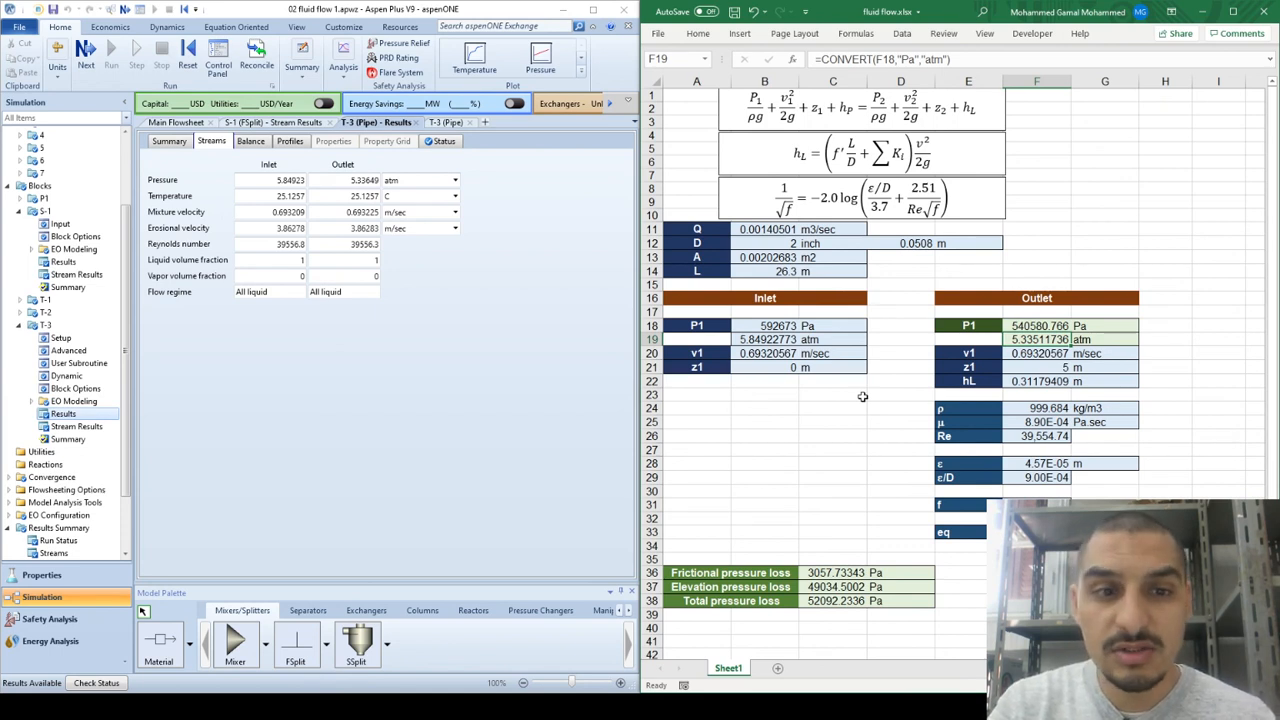
{"action": "mouse_move", "coordinate": [1006, 308]}
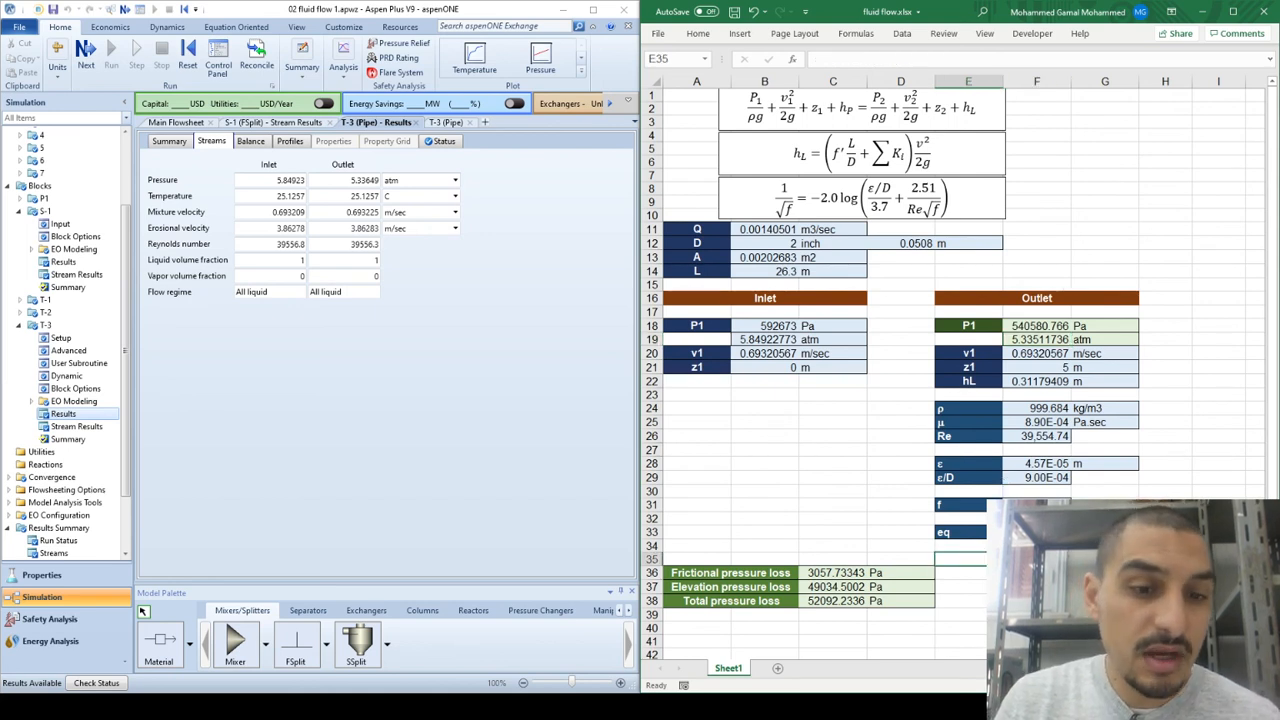
{"action": "left_click", "coordinate": [696, 558]}
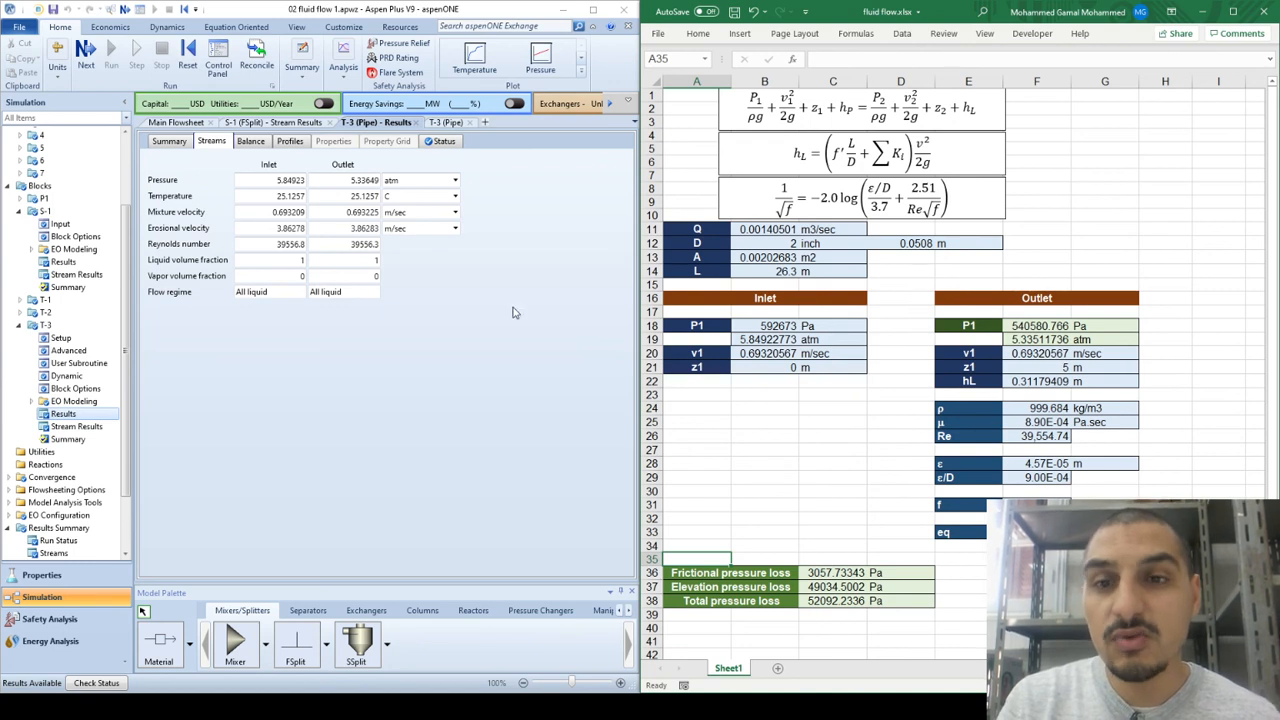
{"action": "mouse_move", "coordinate": [772, 264]}
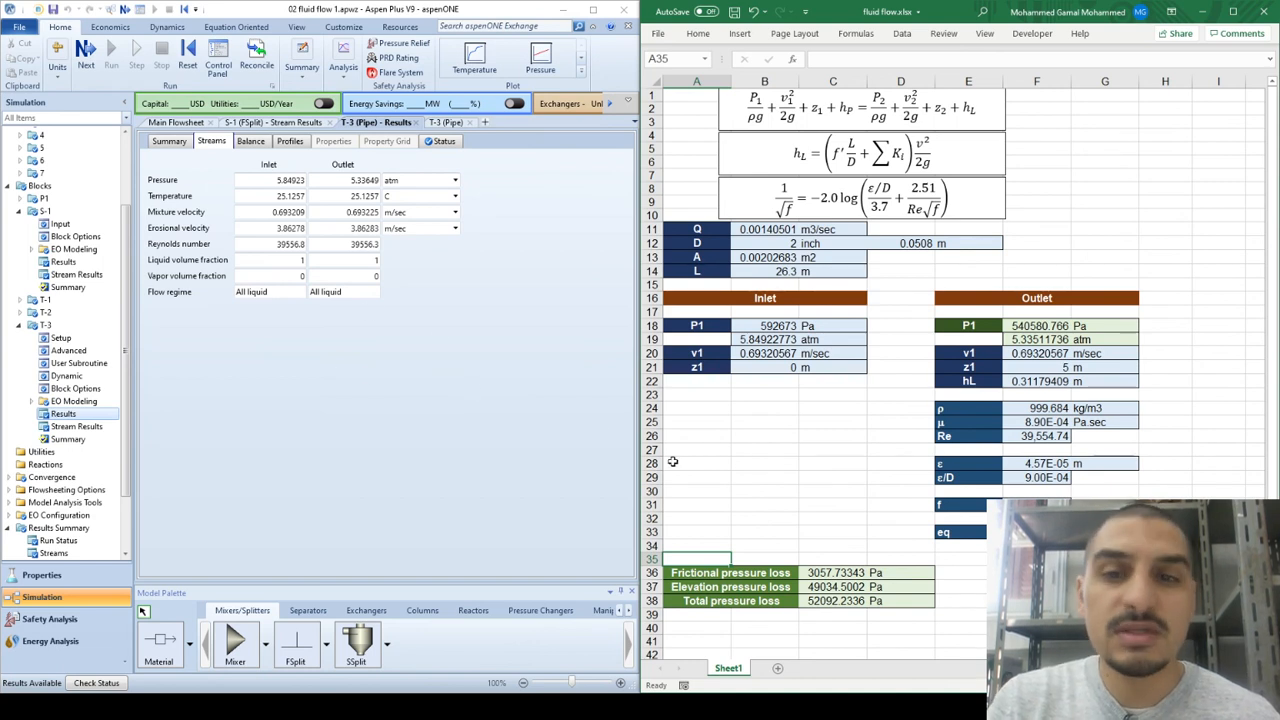
{"action": "mouse_move", "coordinate": [804, 420]}
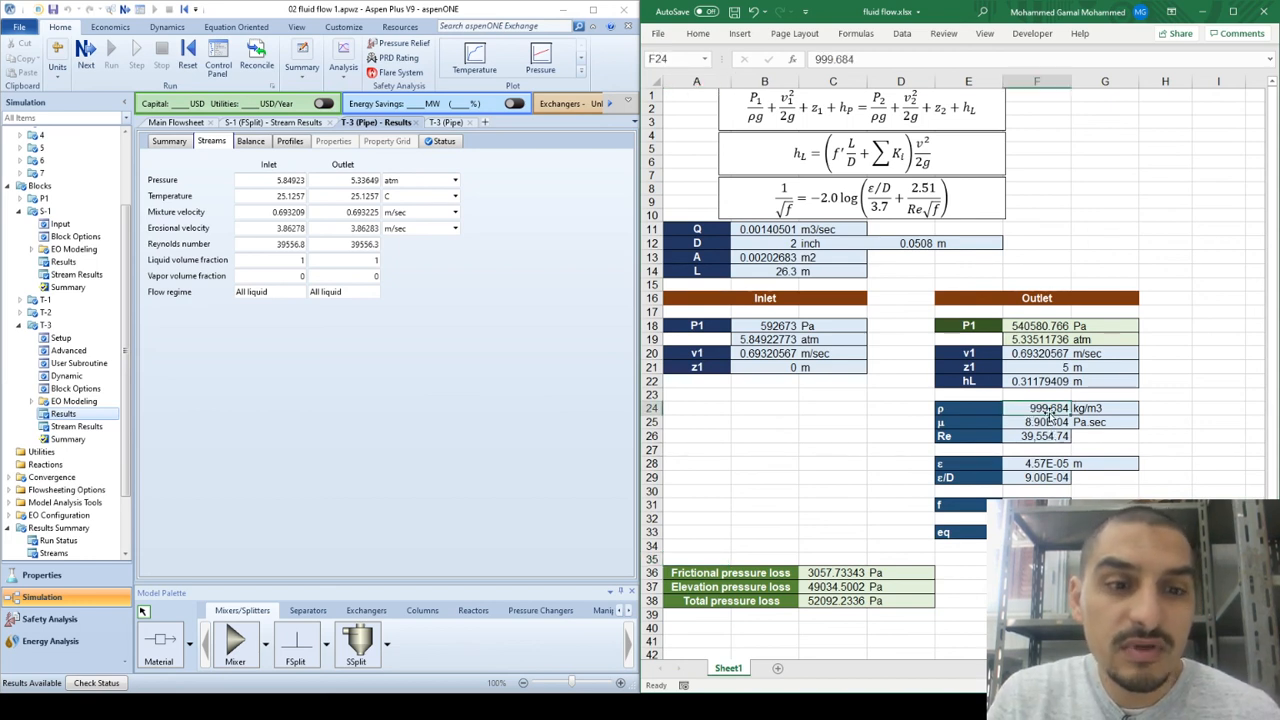
{"action": "left_click", "coordinate": [1036, 422]}
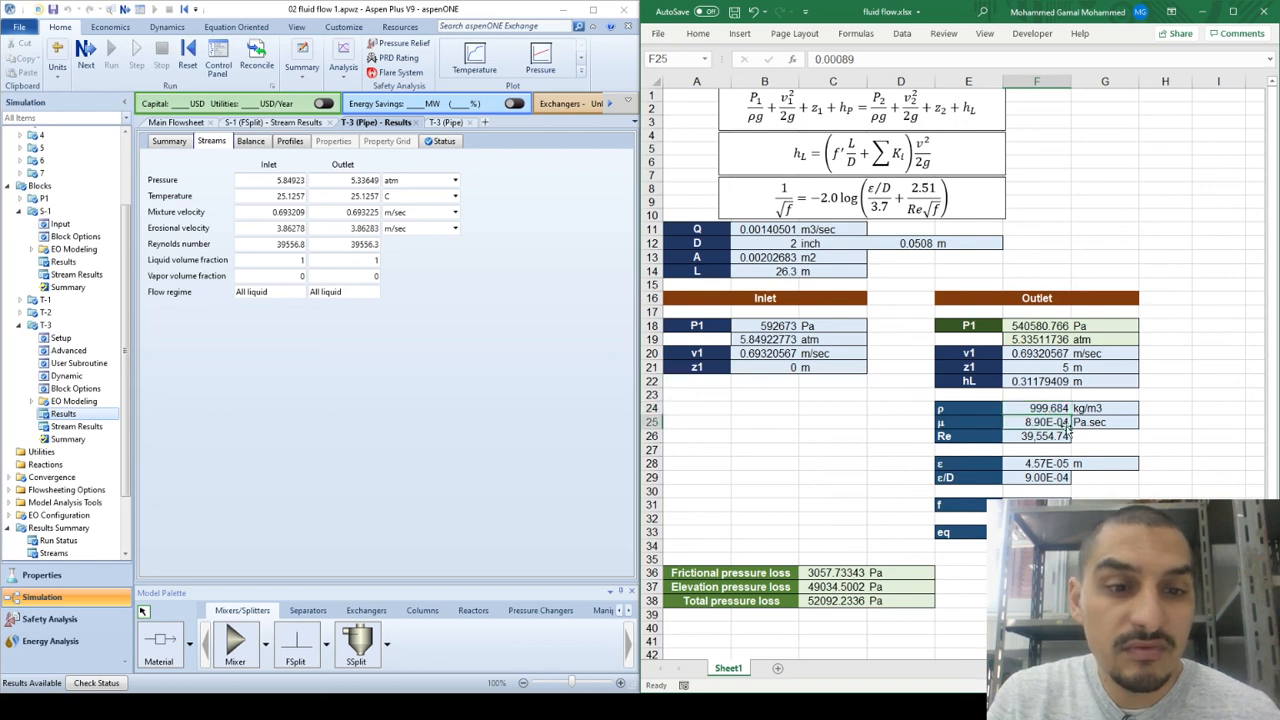
{"action": "mouse_move", "coordinate": [808, 456]}
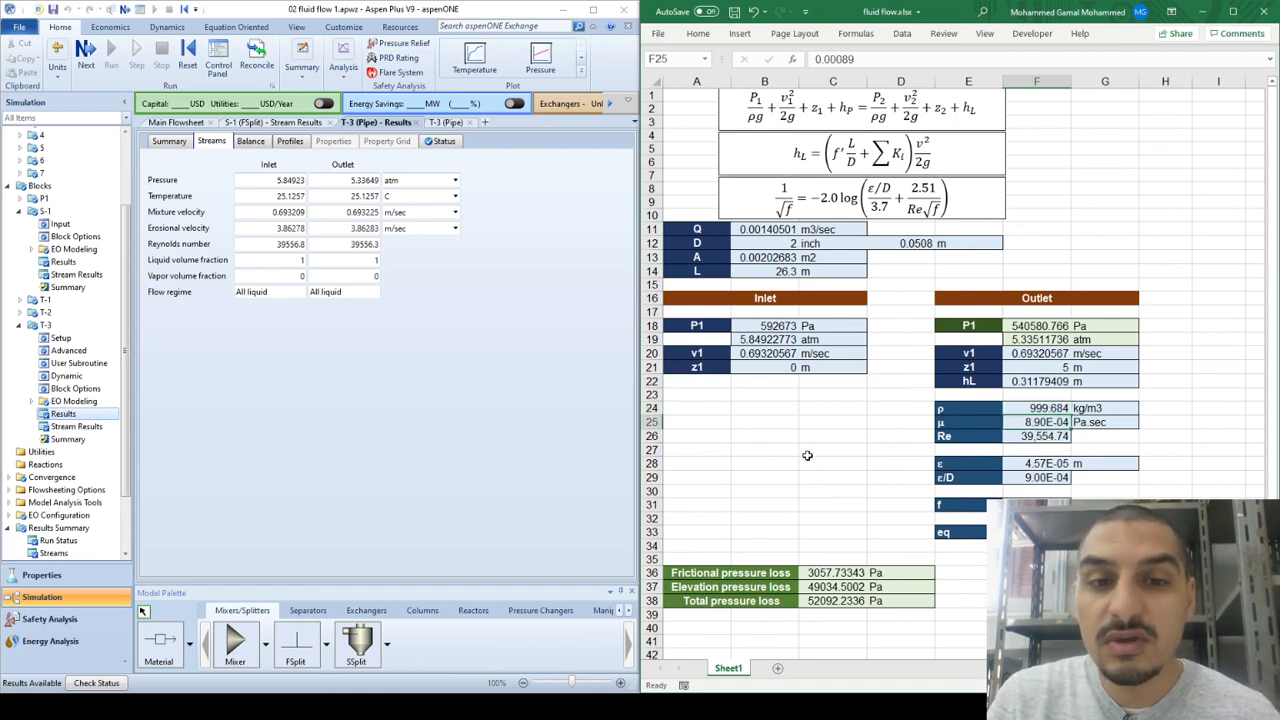